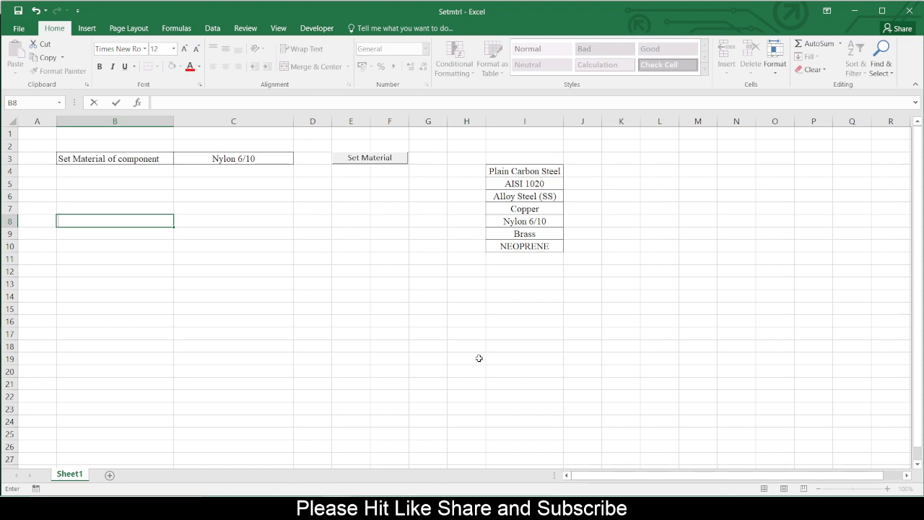
Review the Set Material sheet and C3 material choice, then bring up the Developer macro tools
click(351, 358)
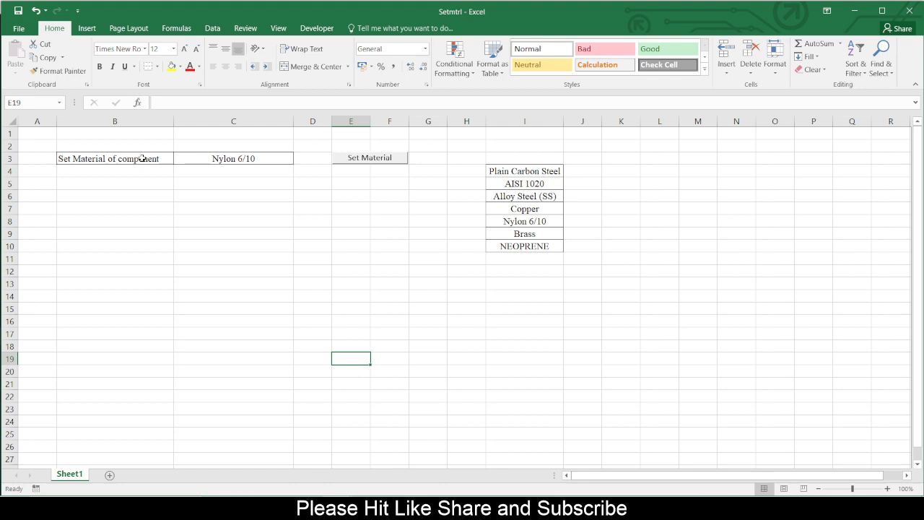
click(116, 158)
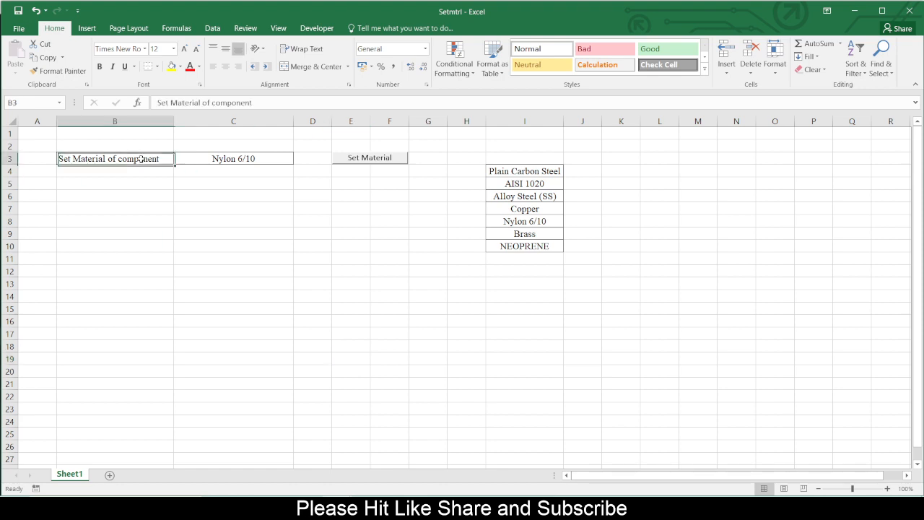
click(234, 158)
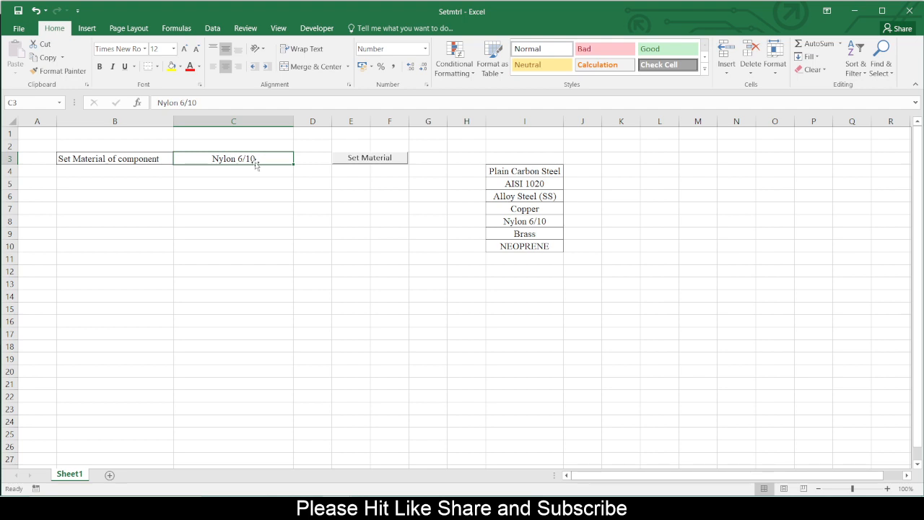
mouse_move(347, 168)
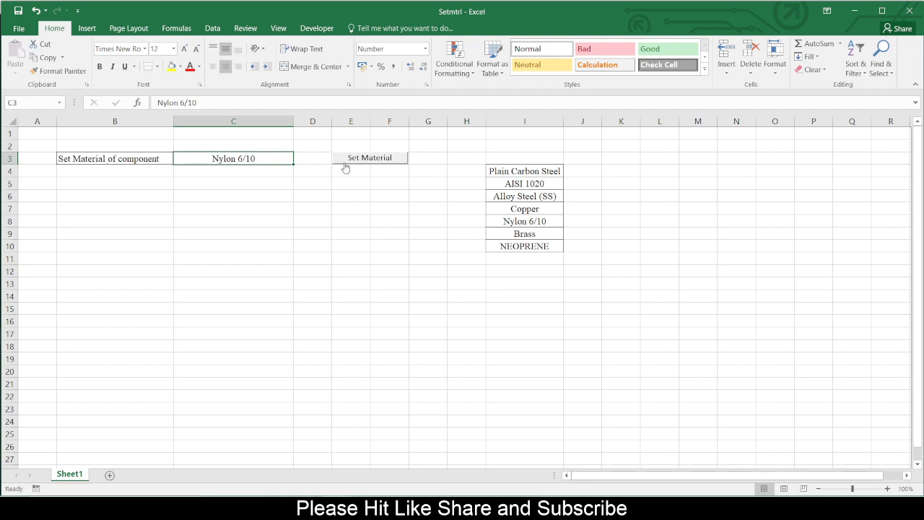
mouse_move(364, 162)
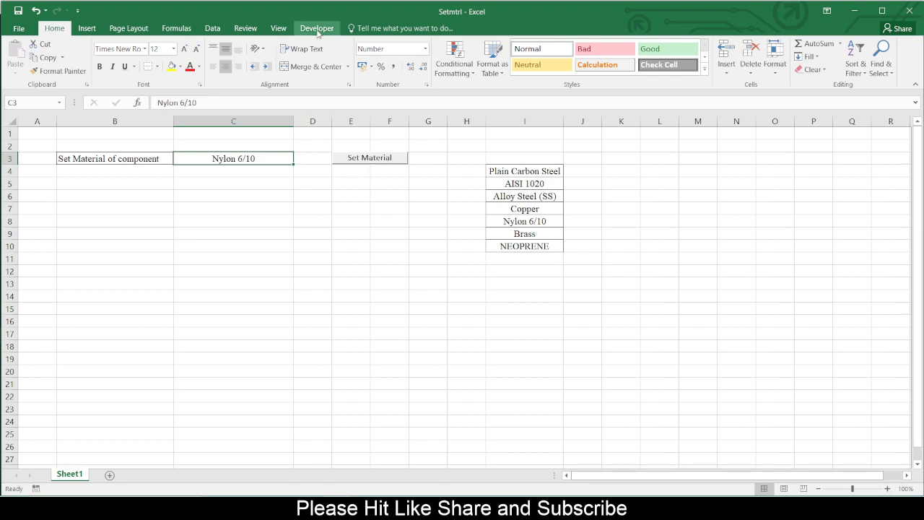
click(316, 29)
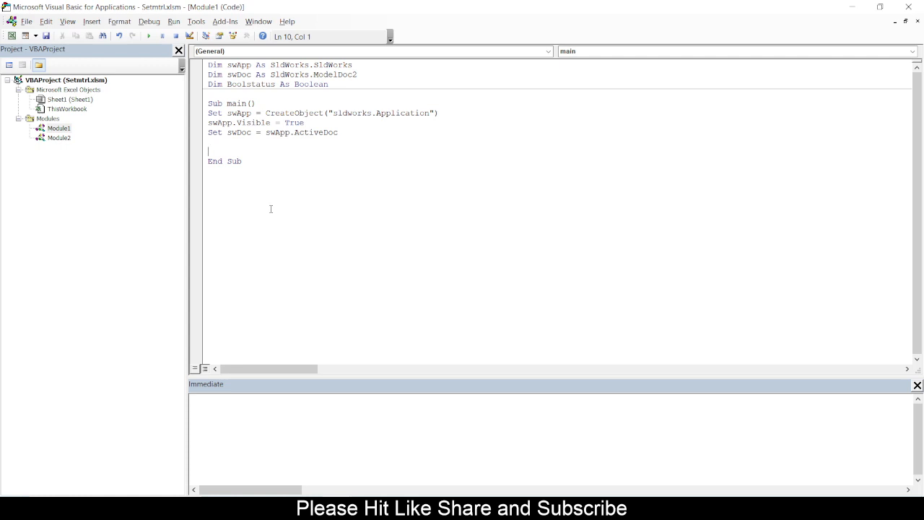
mouse_move(295, 118)
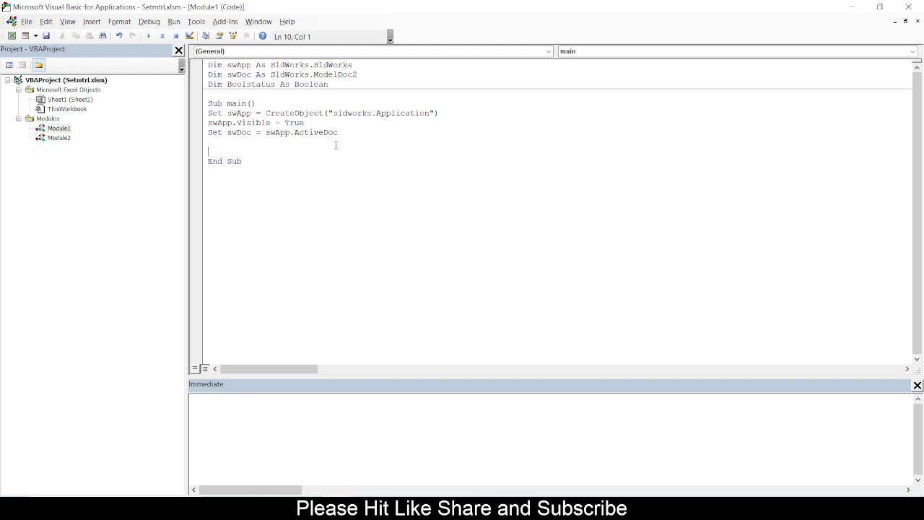
Add an 'Add material comment with blank lines below it in Sub main, then reach the SOLIDWORKS API help
text('Add)
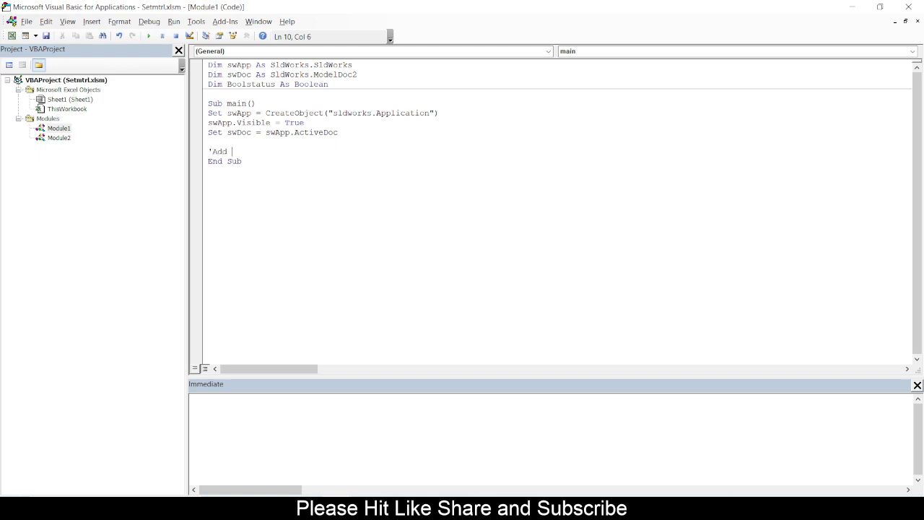
text(material)
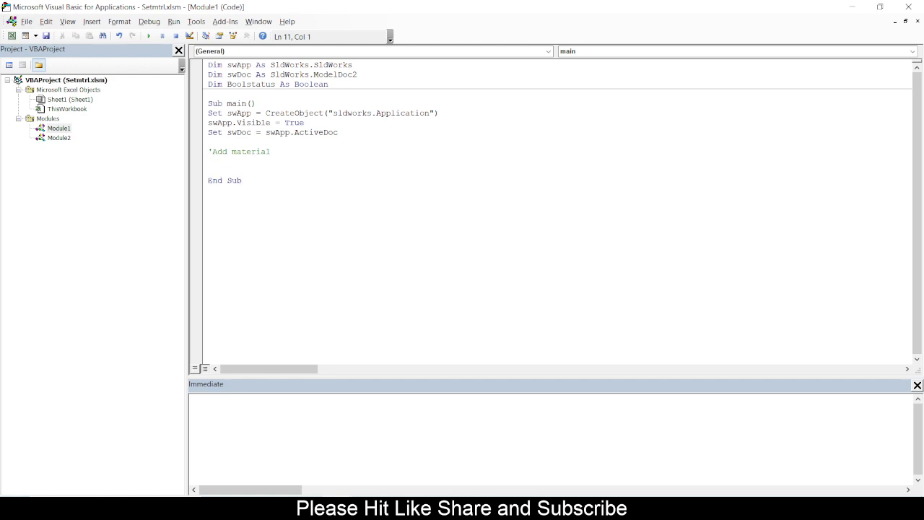
key(Return)
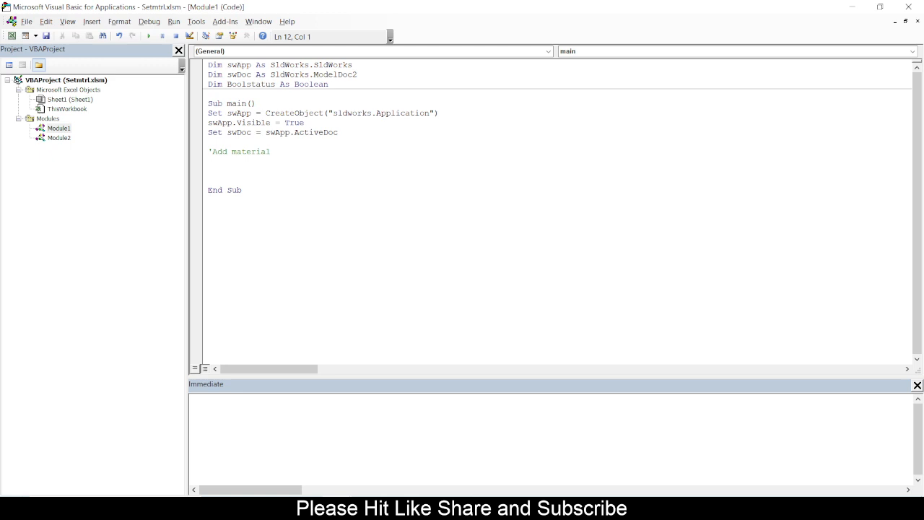
click(210, 170)
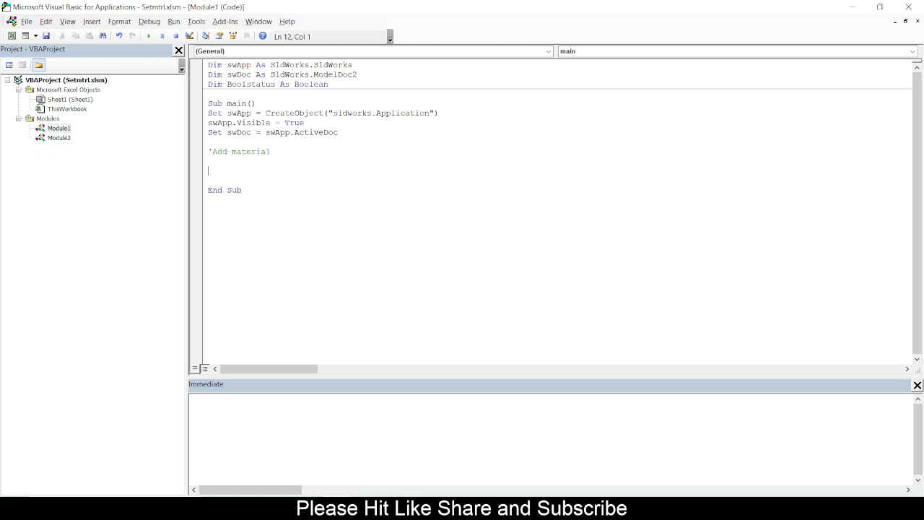
mouse_move(316, 221)
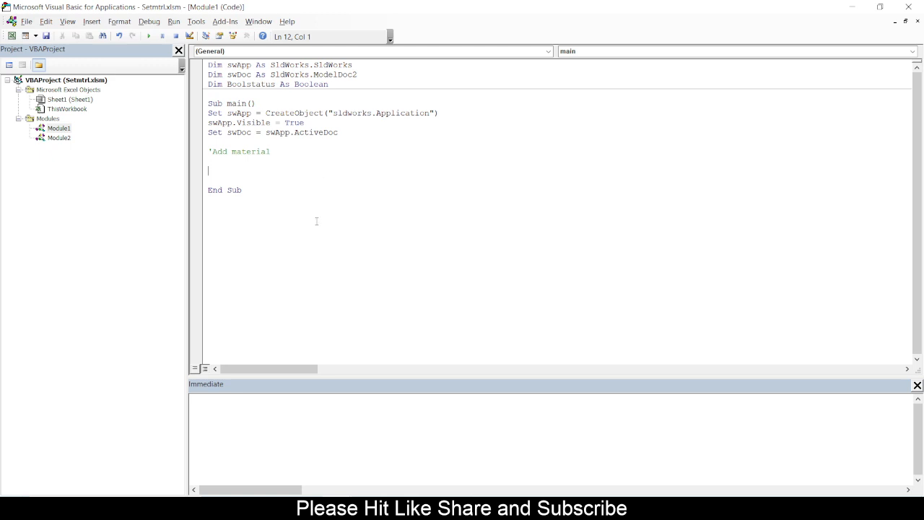
click(245, 8)
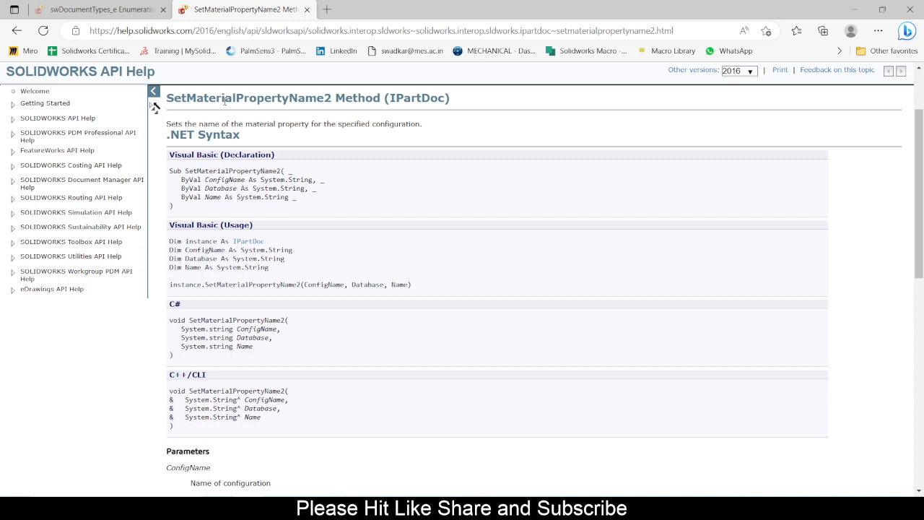
mouse_move(296, 109)
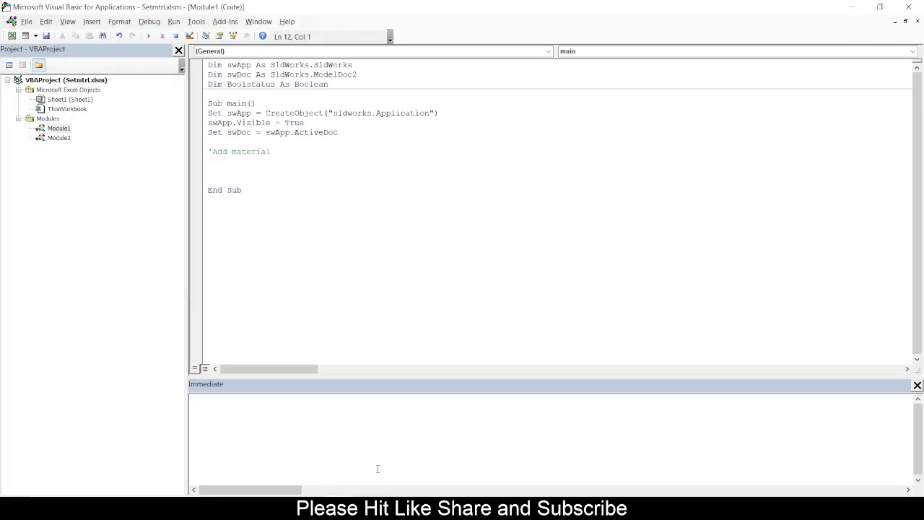
Declare Dim strMatName As String under the Add material comment
text(D)
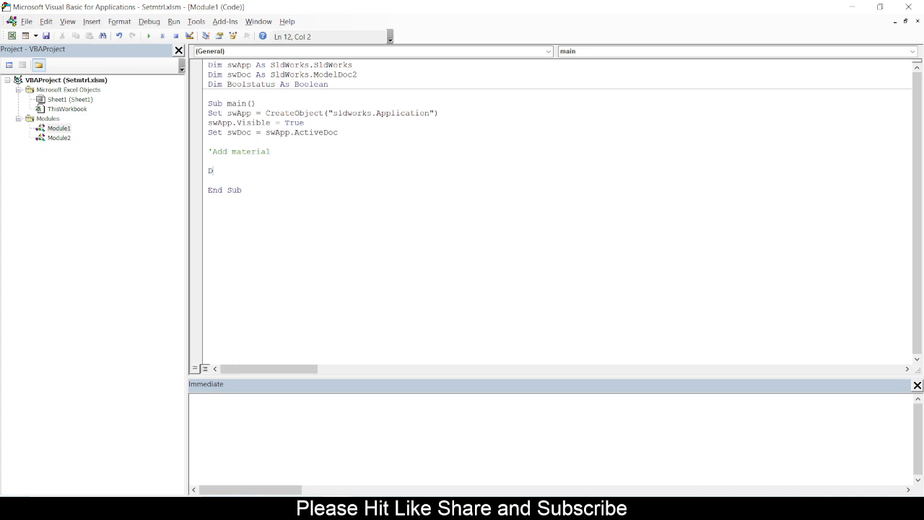
text(im)
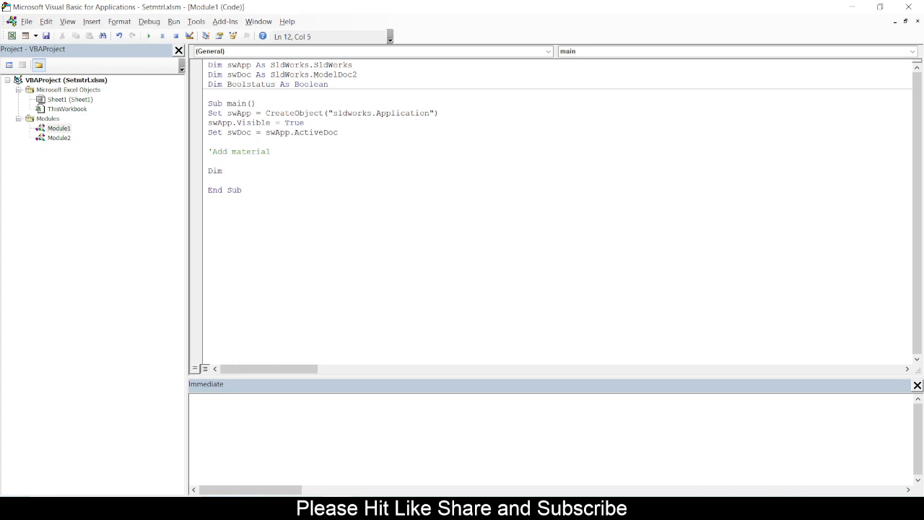
text(str)
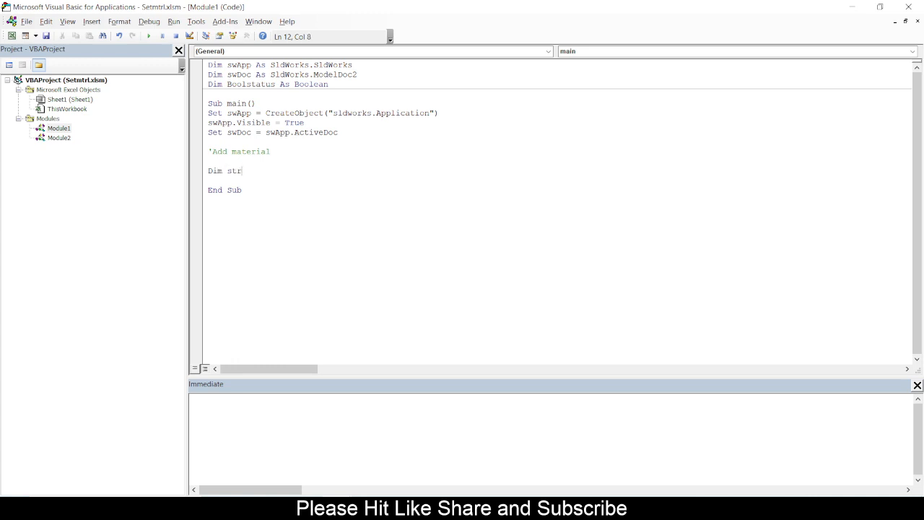
text(MatName)
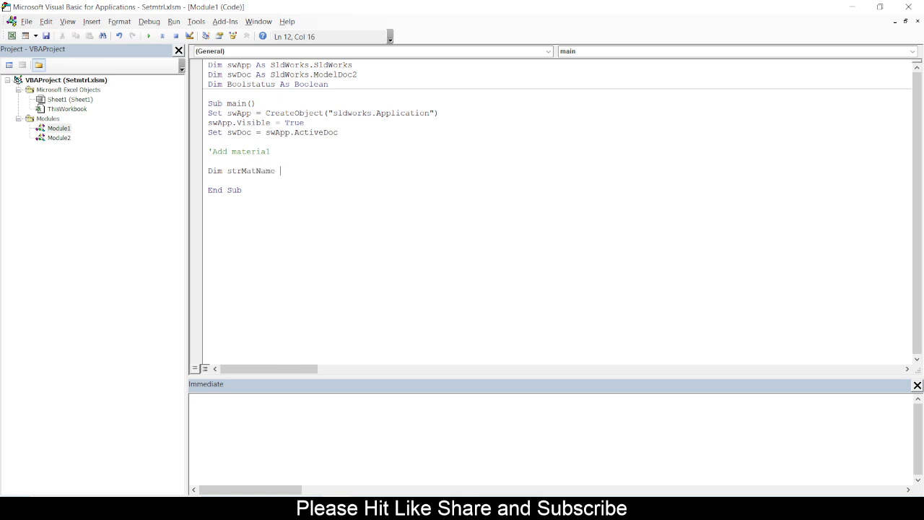
text(As S)
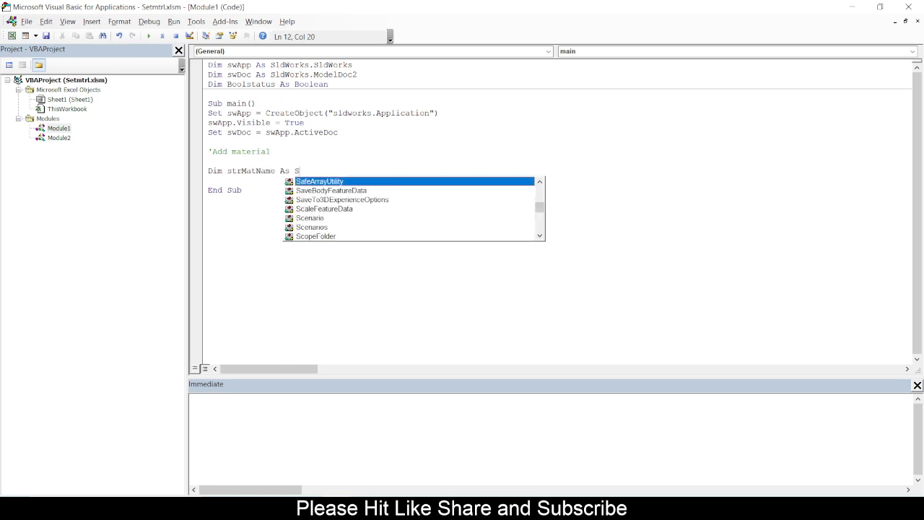
text(tring)
text(Dim)
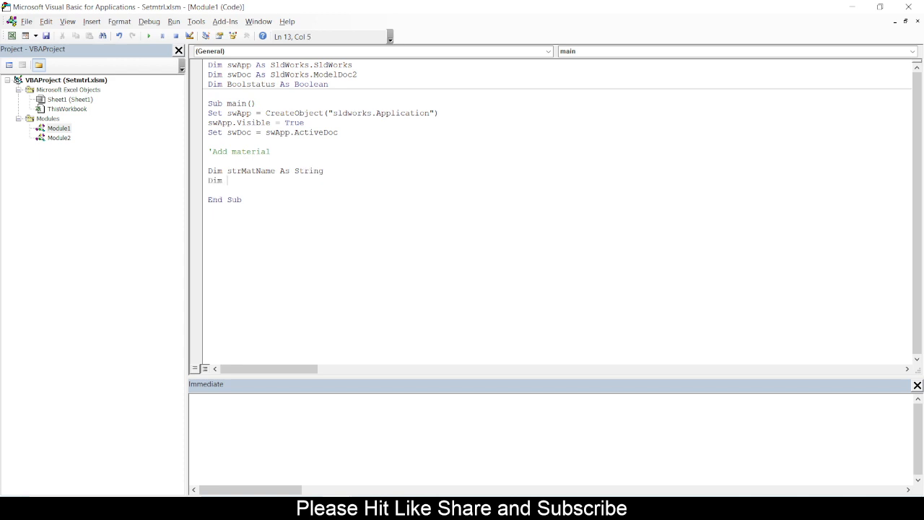
Declare Dim strConf As String and Dim strmatdb As String
text(s)
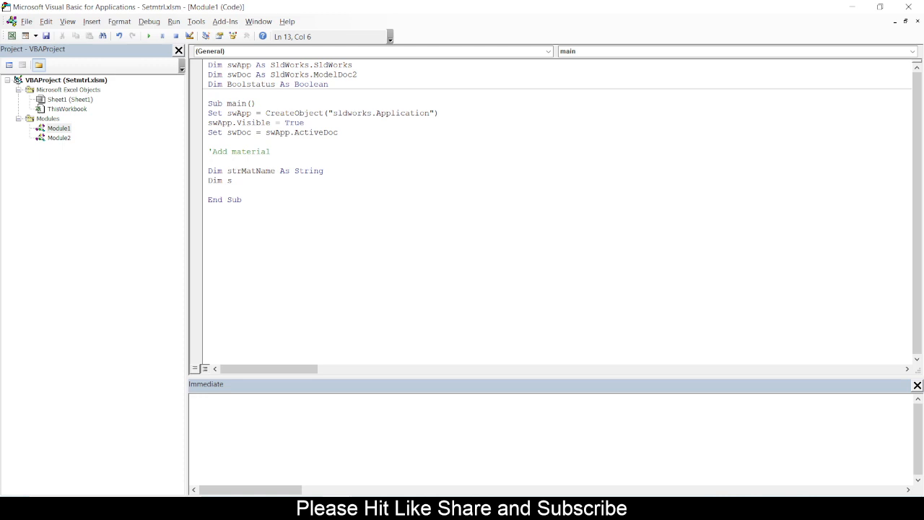
text(trConf)
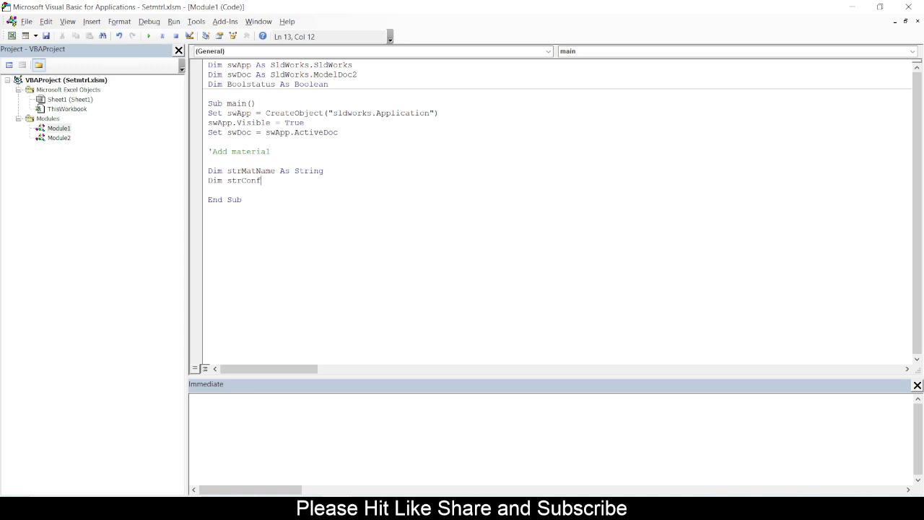
text(As S)
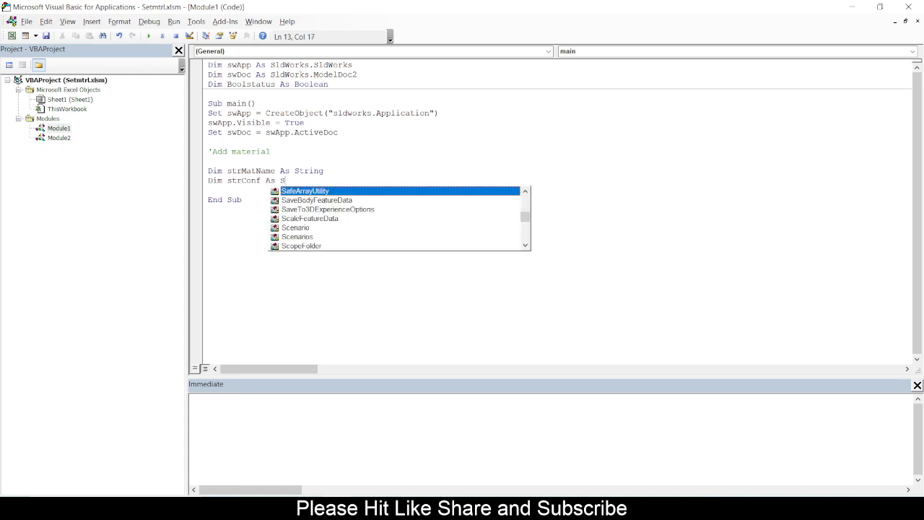
text(tring)
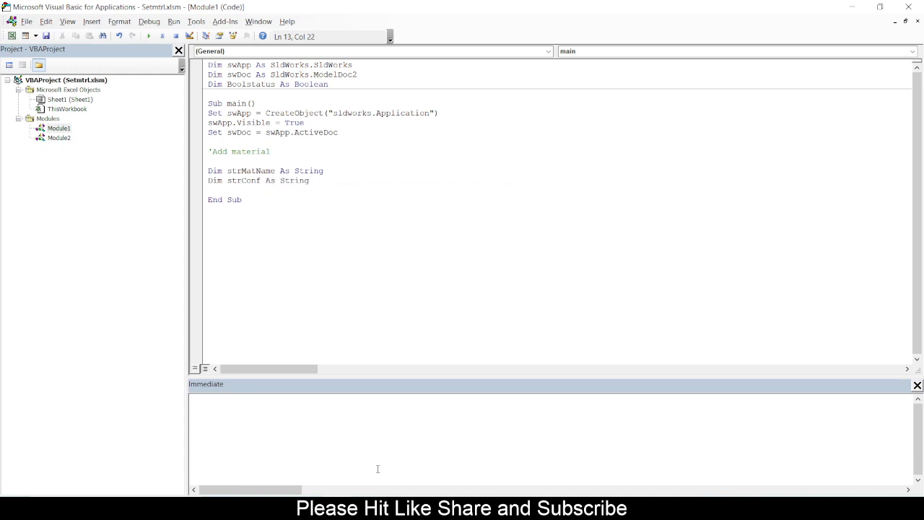
text(Dim)
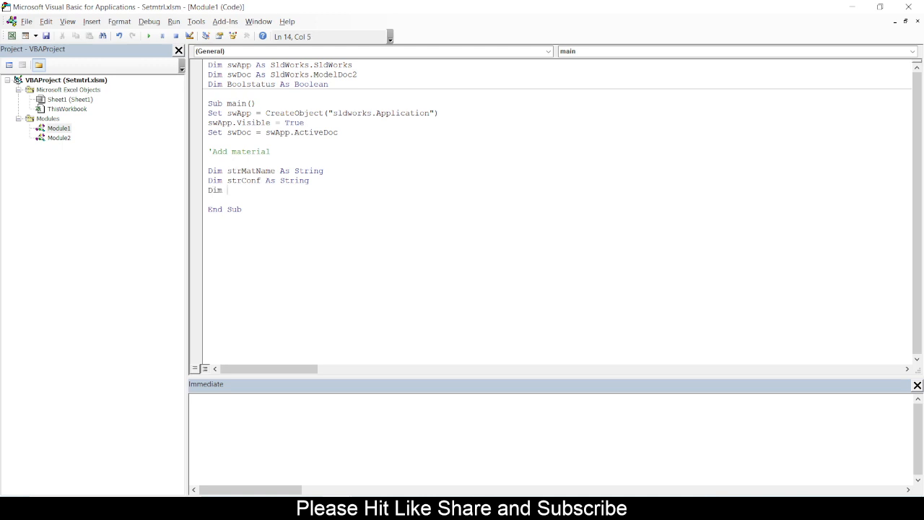
text(strma)
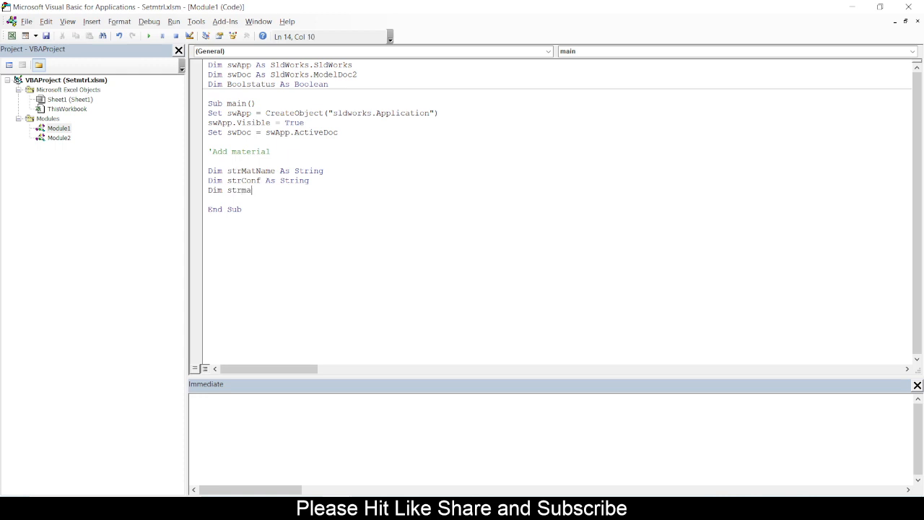
text(tdb As st)
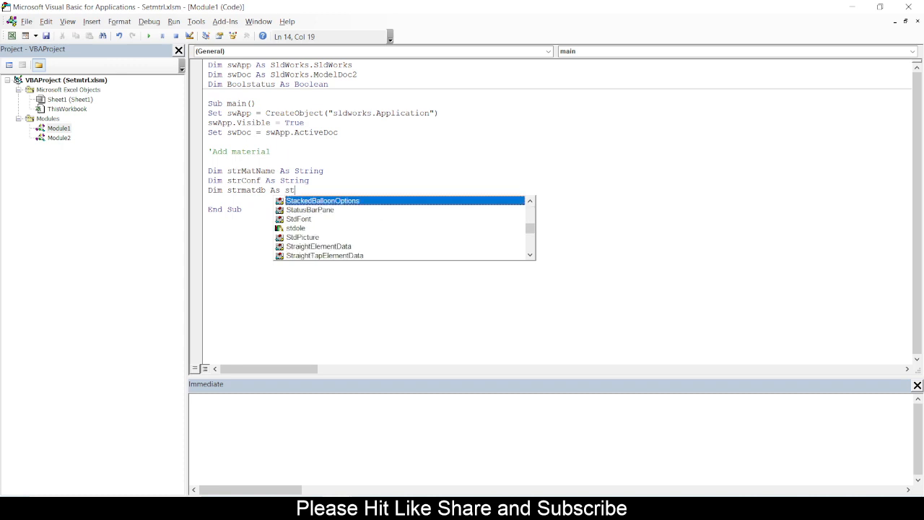
text(String)
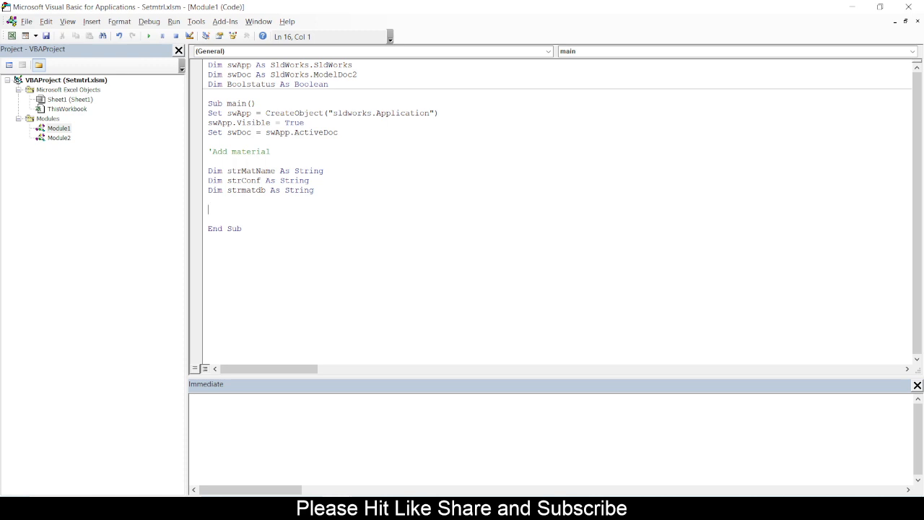
Declare Dim mtrl As String on a new line
text(D)
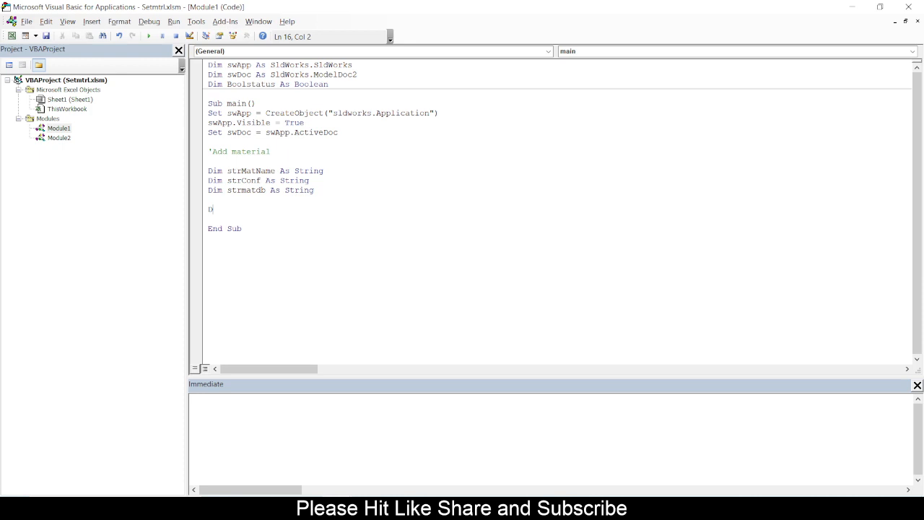
text(Dim)
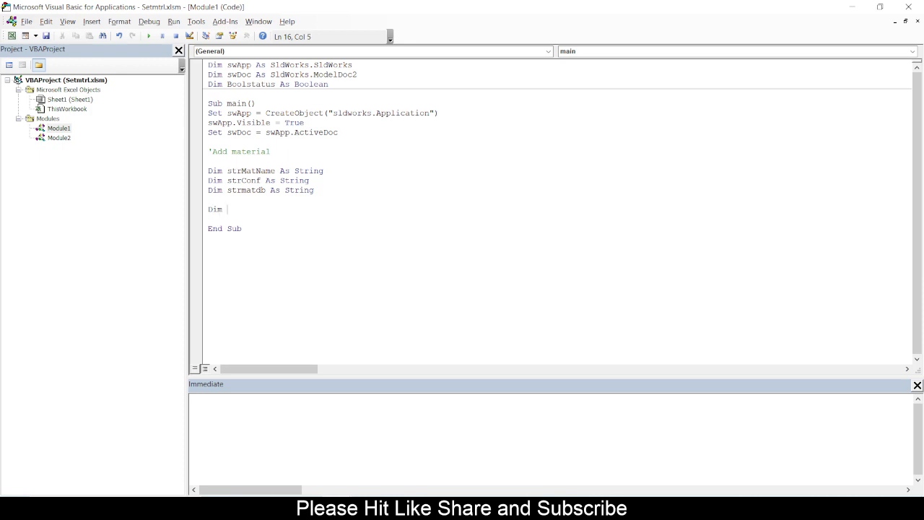
text(mtrl)
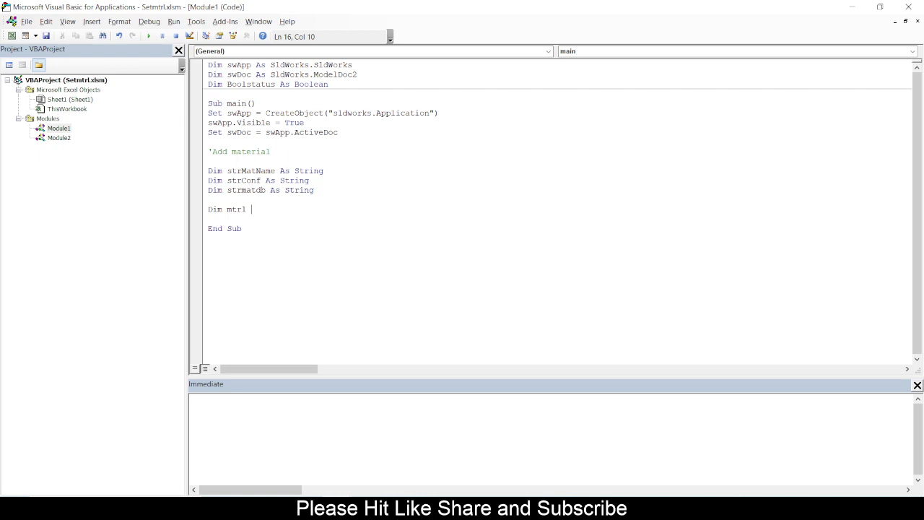
text(As)
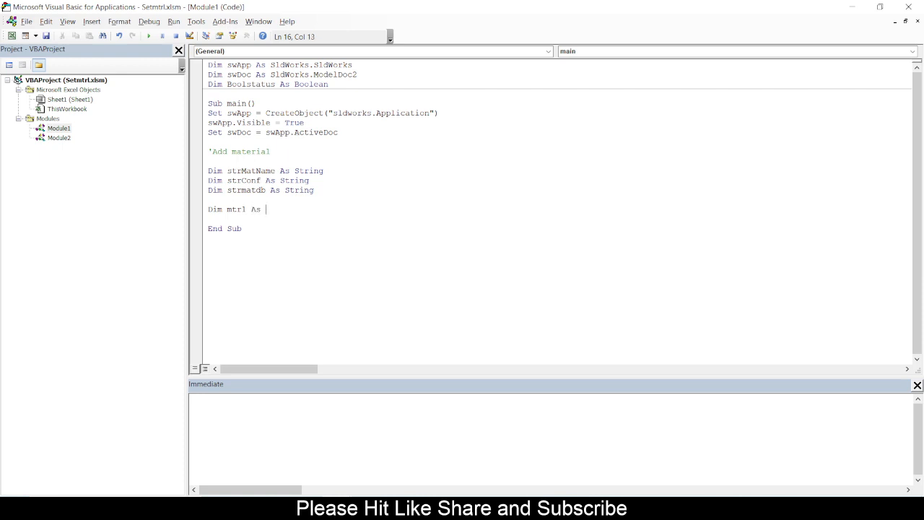
text(str)
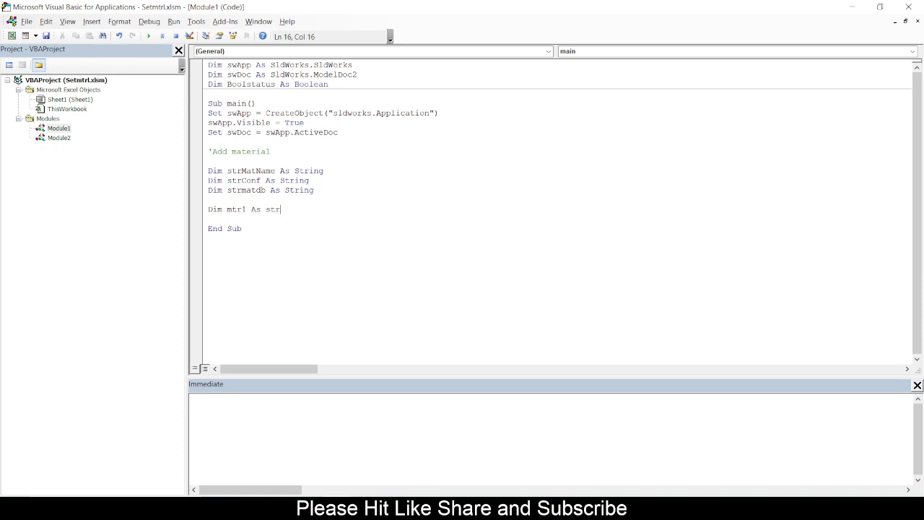
text(ing)
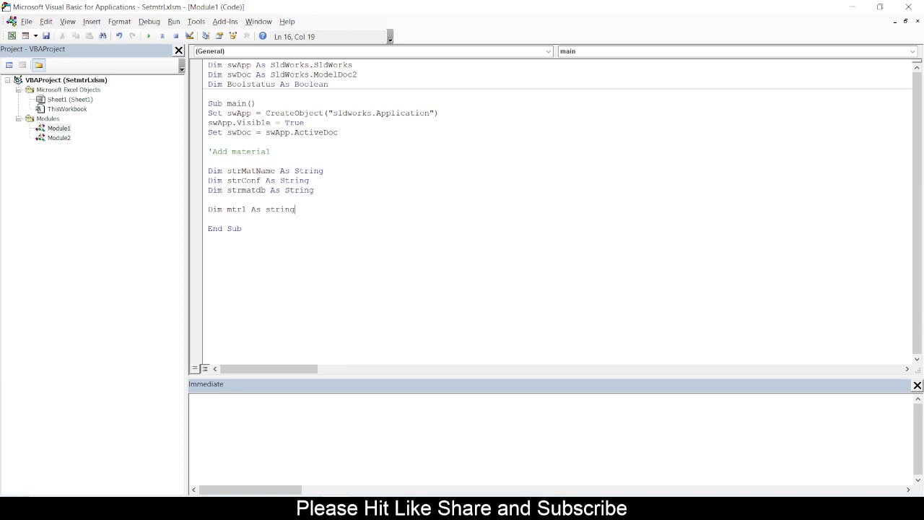
key(Return)
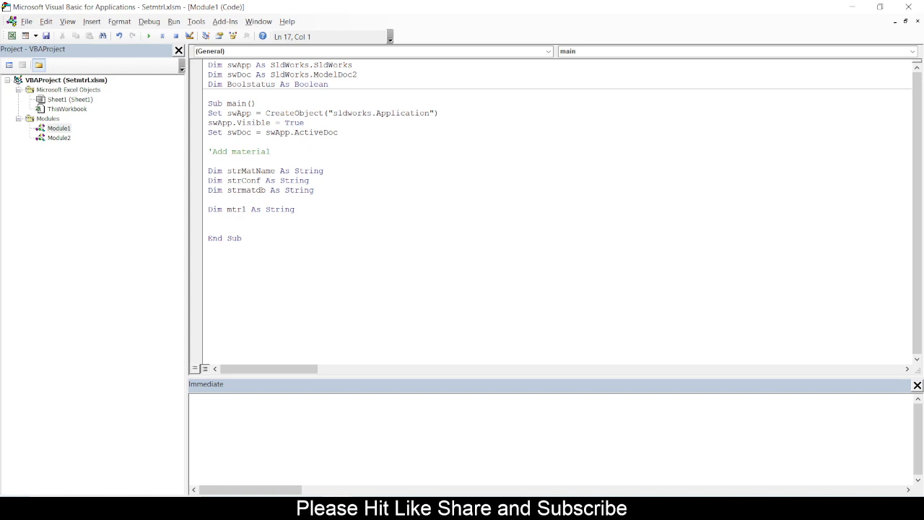
Assign mtrl = Range("C3").Value, checking the C3 cell on the workbook
text(mtrl =)
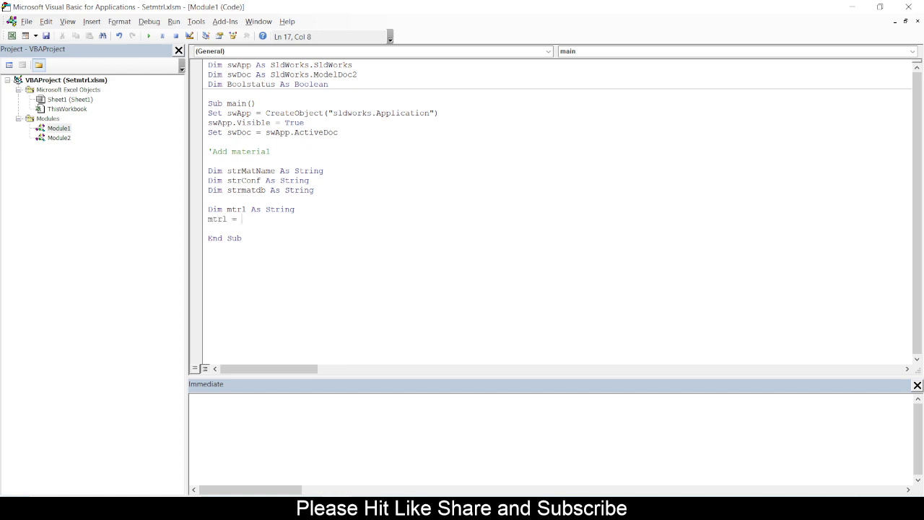
text(Ra)
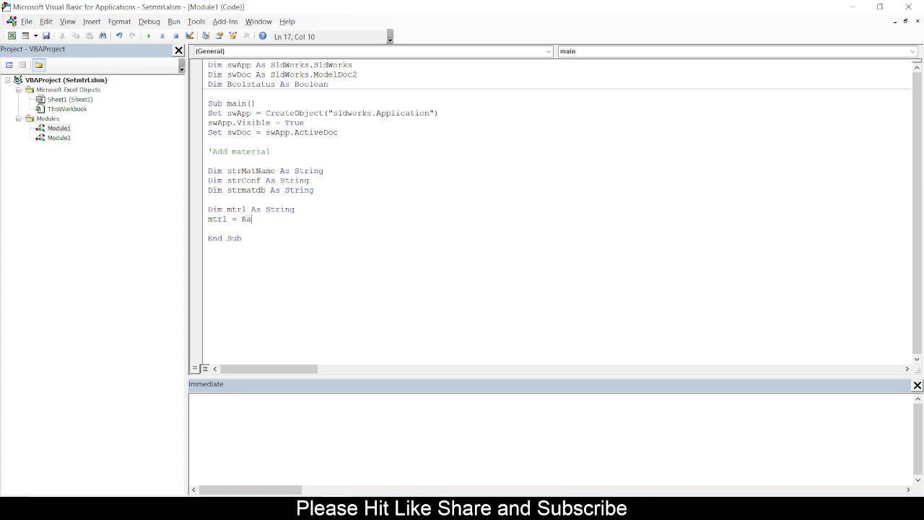
text(nge)
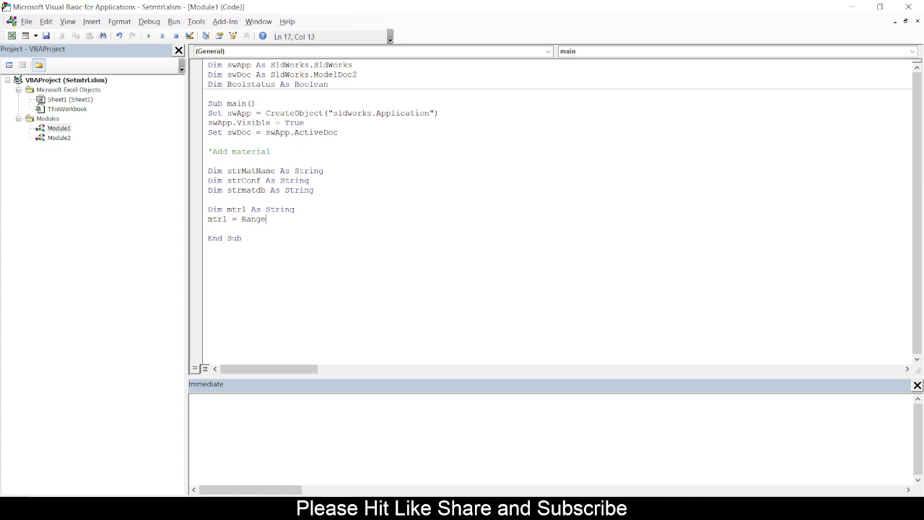
text(())
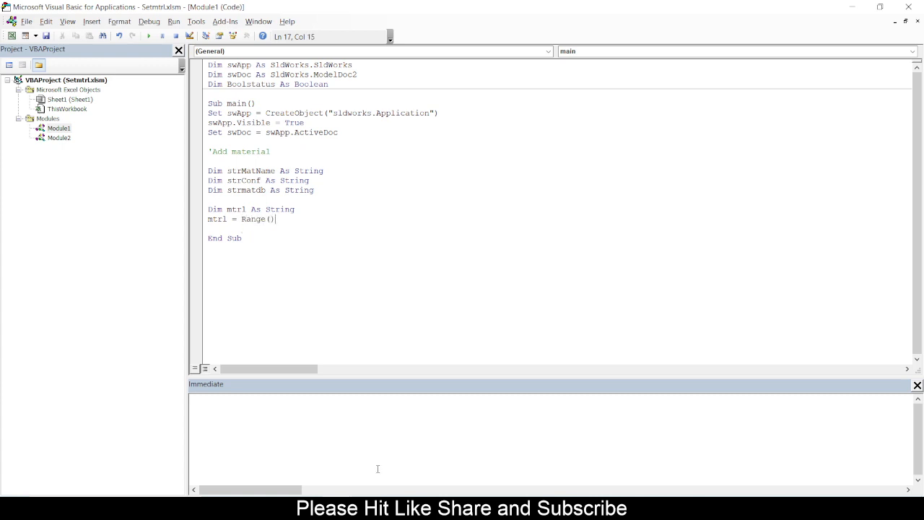
text("")
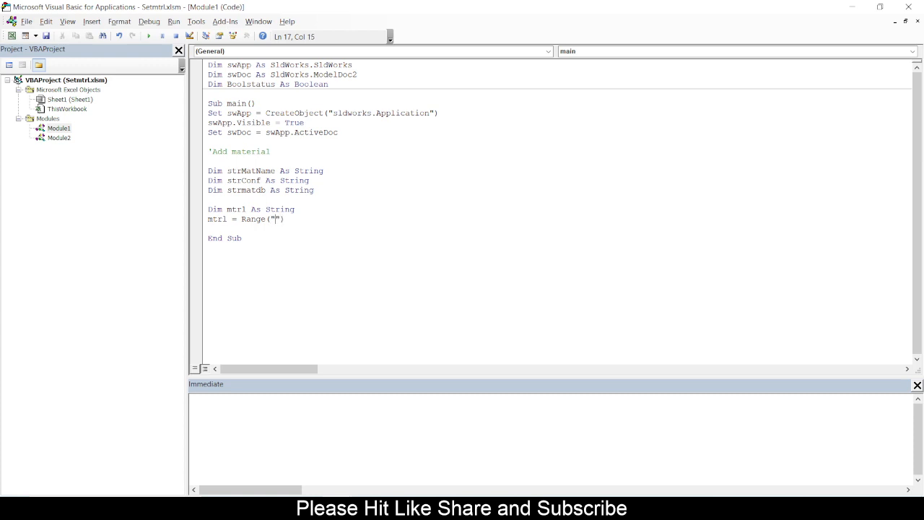
text(C3)
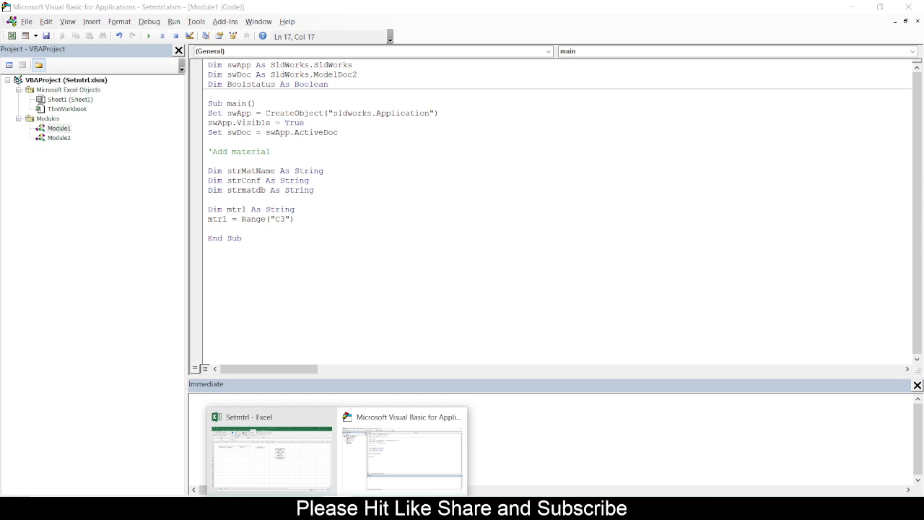
click(272, 451)
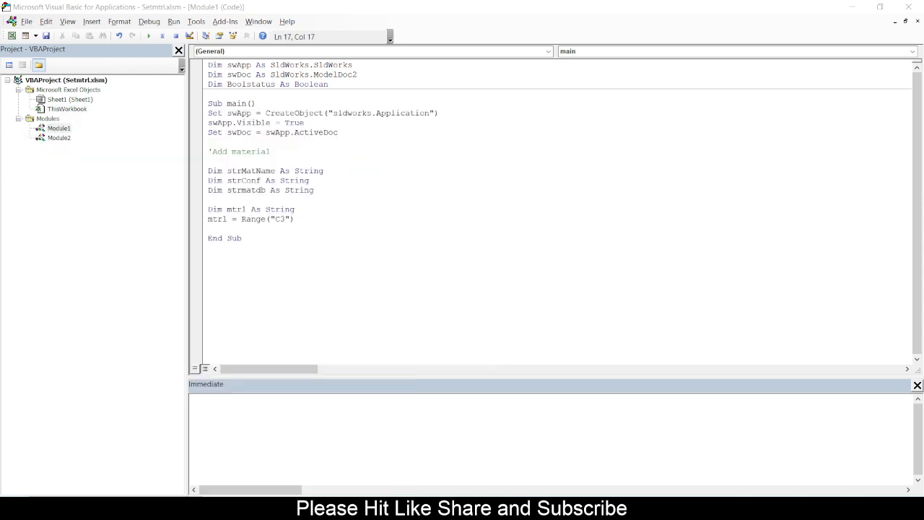
click(301, 220)
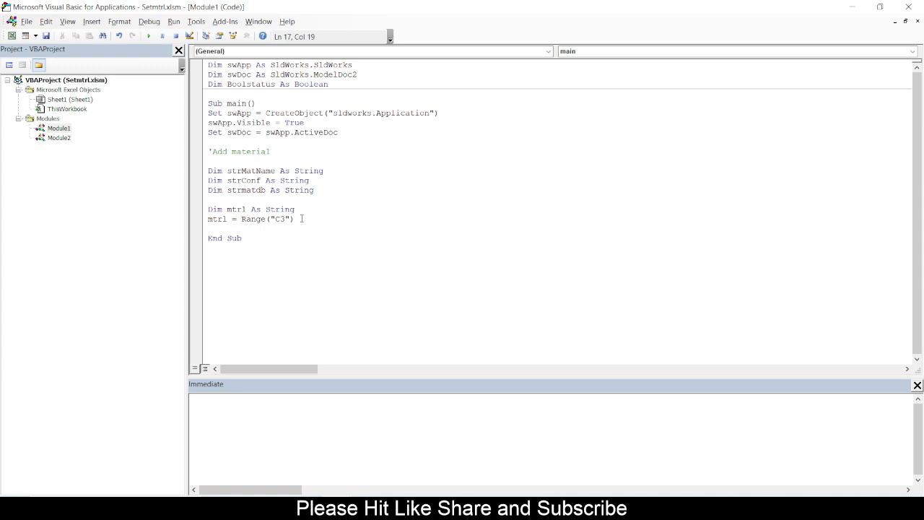
text(.)
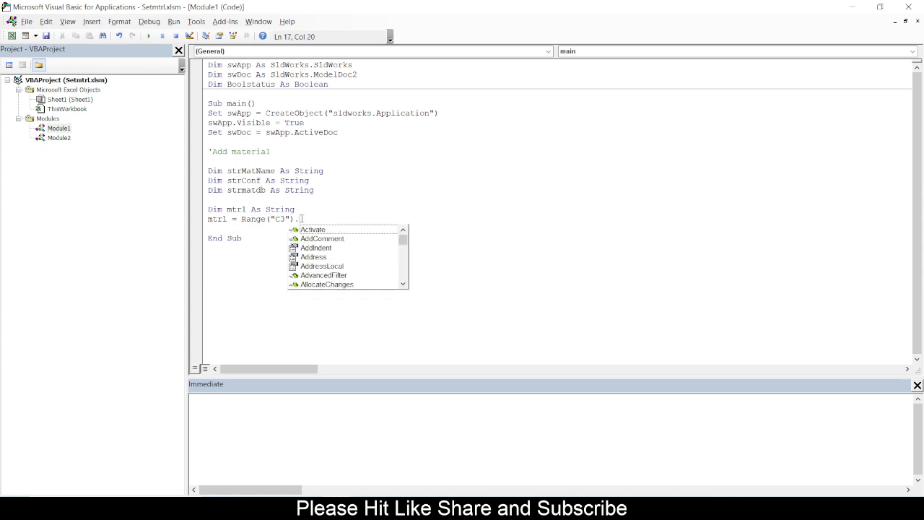
text(Value)
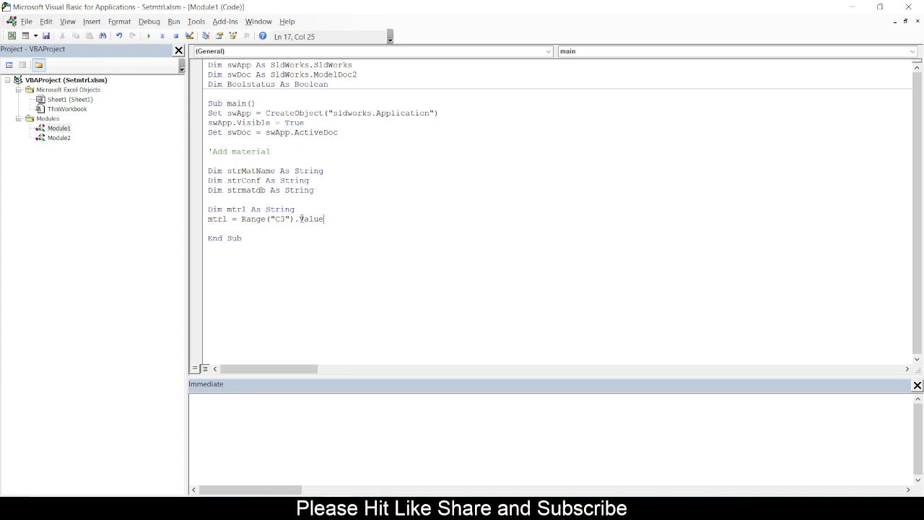
key(Return)
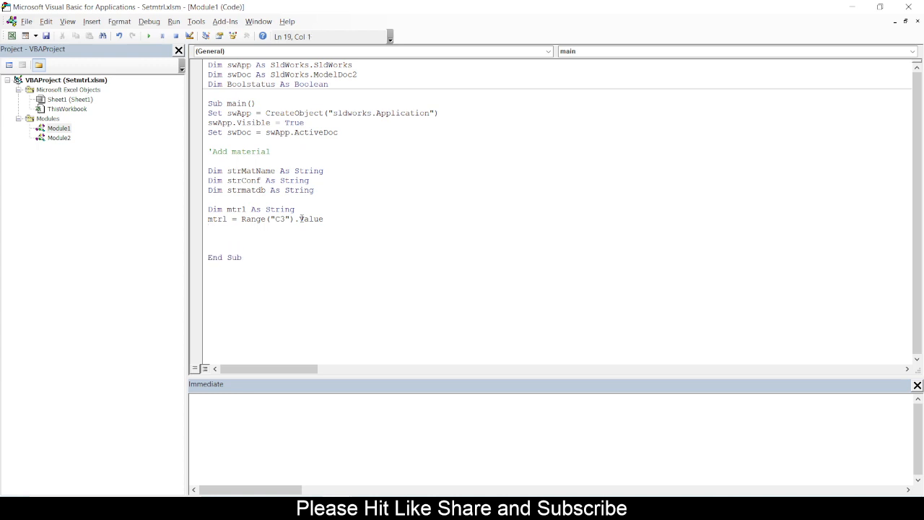
Write strMatName = mtrl, glancing at the Excel workbook before returning to the code
text(strMat)
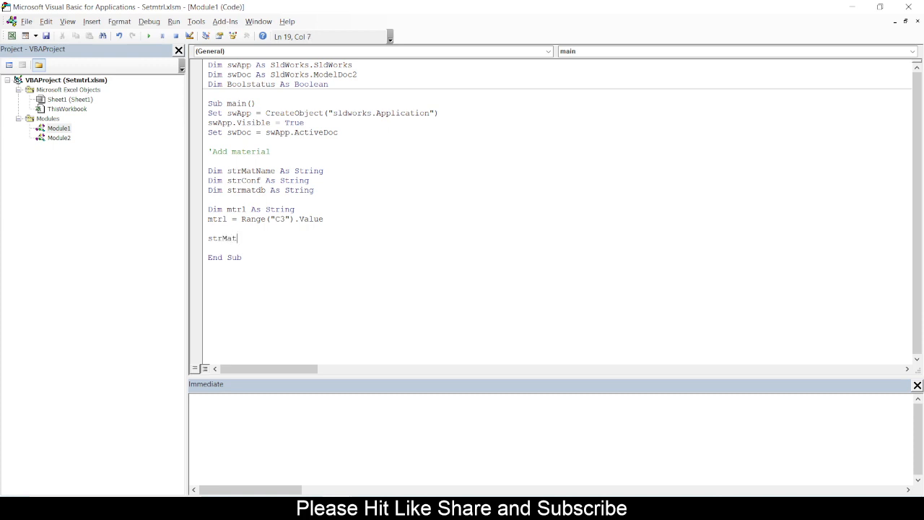
text(Name =)
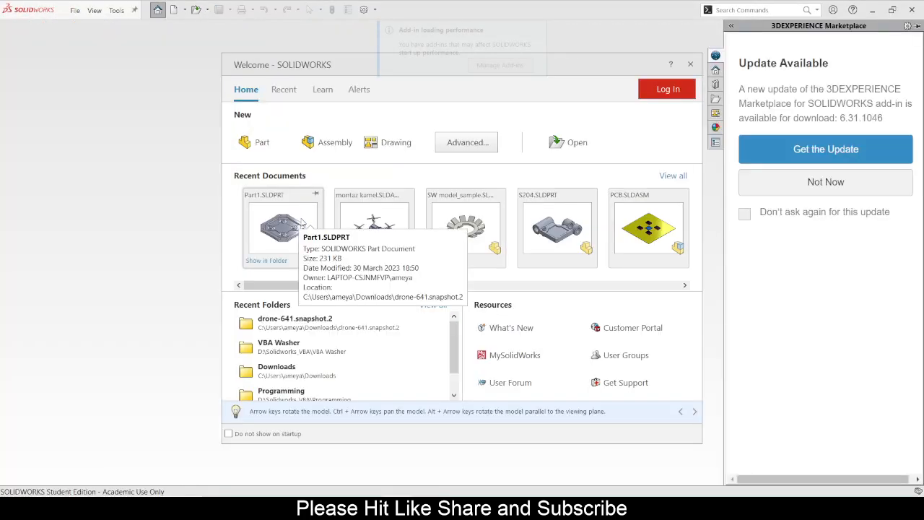
mouse_move(465, 228)
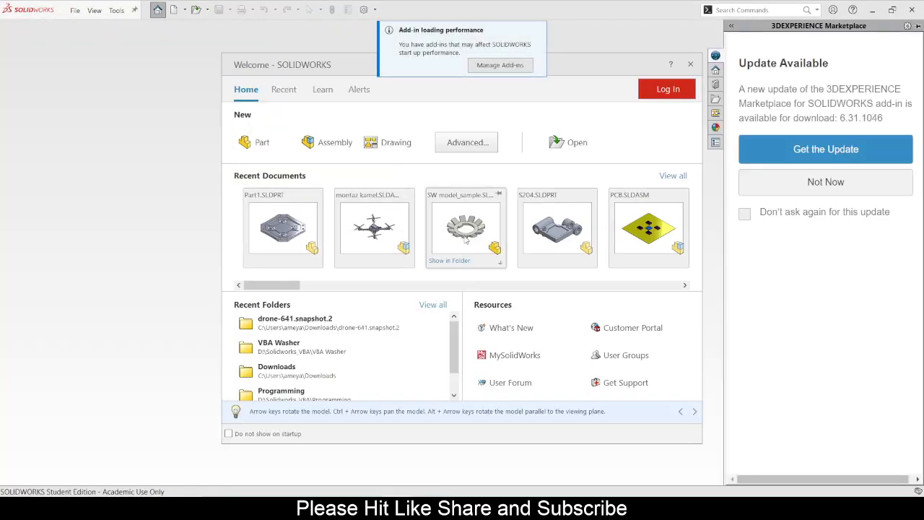
click(691, 64)
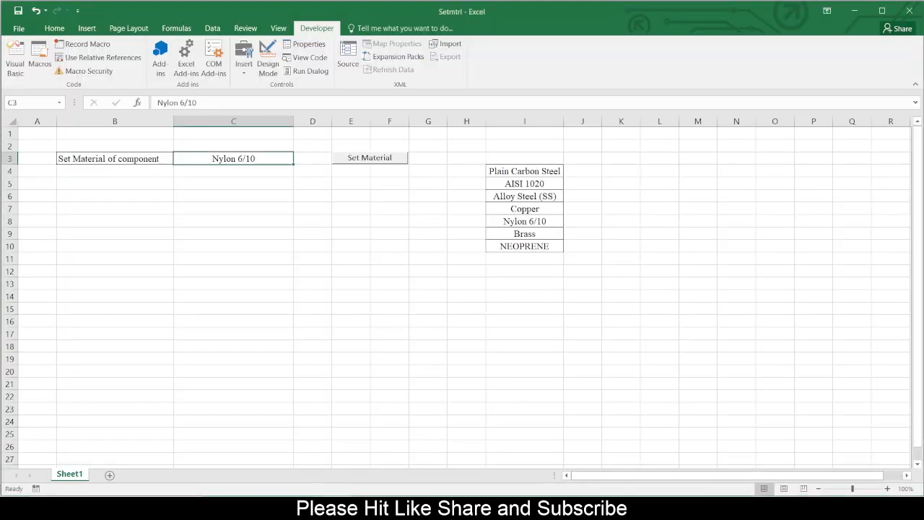
click(15, 58)
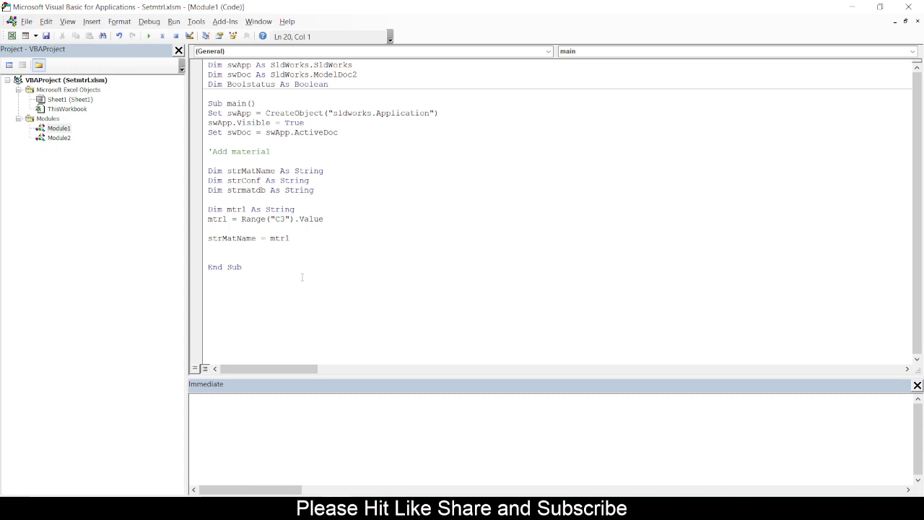
Set strConf = Empty on a new line
text(str)
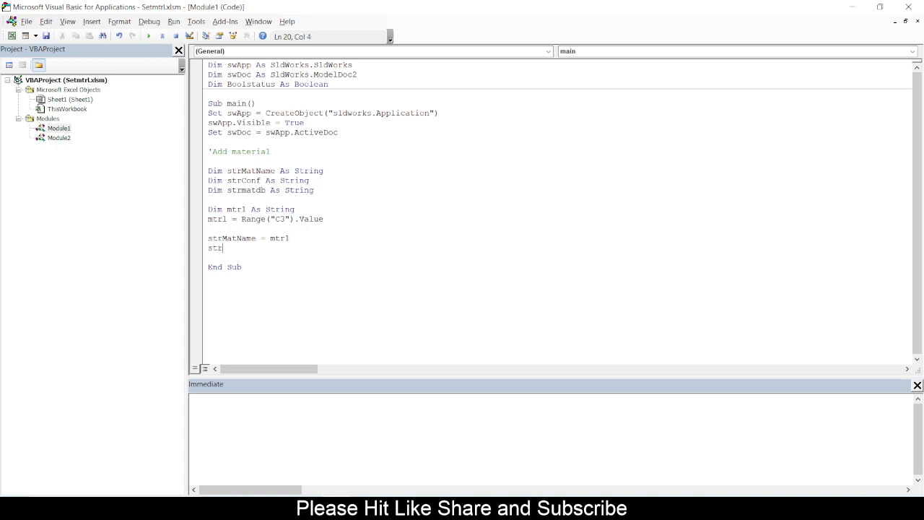
text(Conf =)
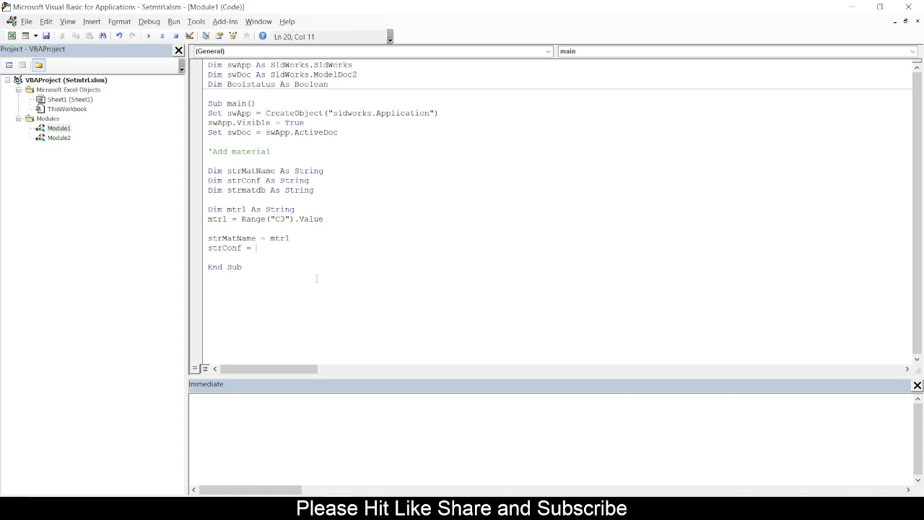
text(Empty)
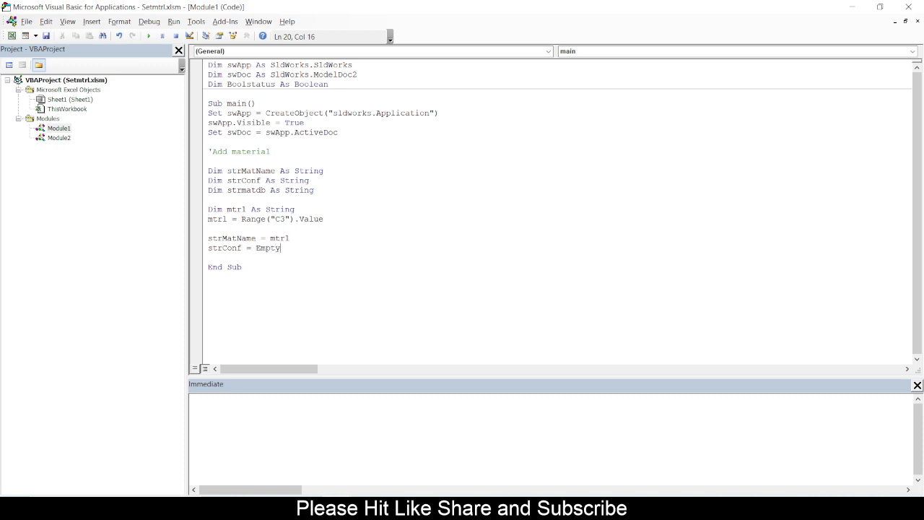
key(Return)
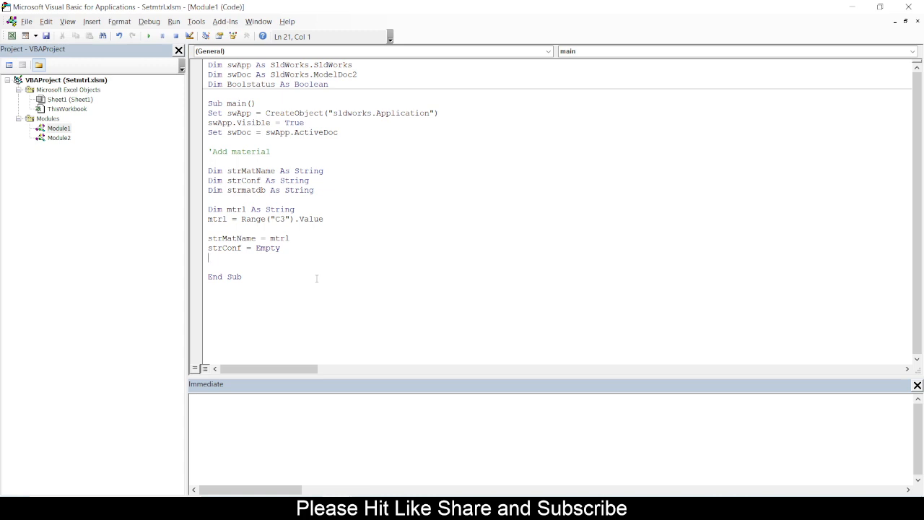
Set strmatdb = Empty and begin a statement with swDoc
text(strmat)
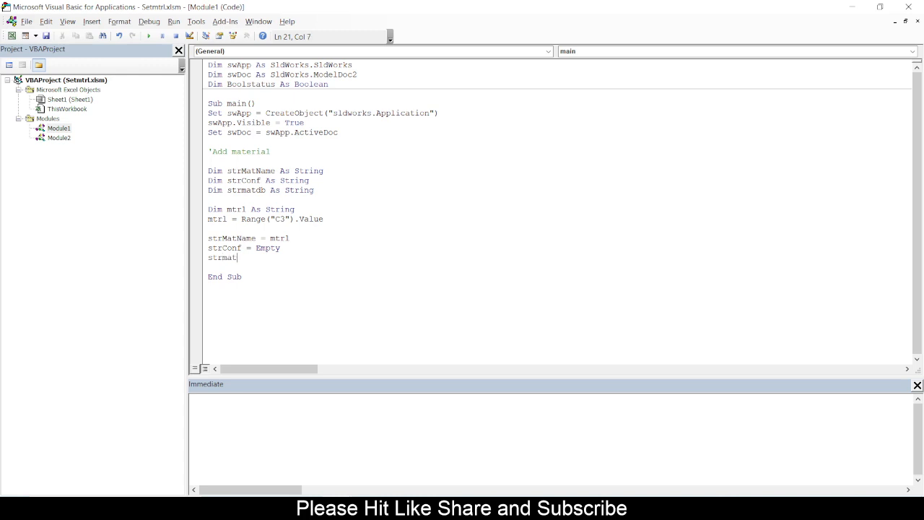
text(db =)
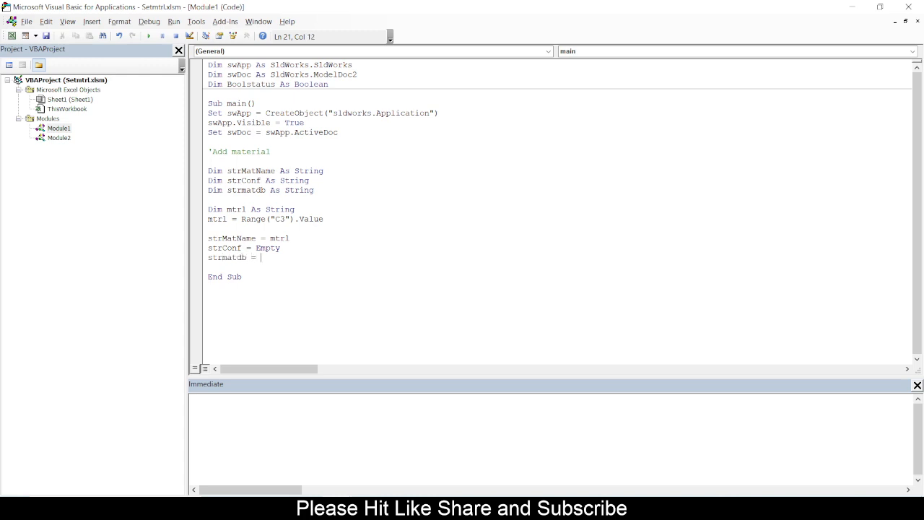
text(Empty)
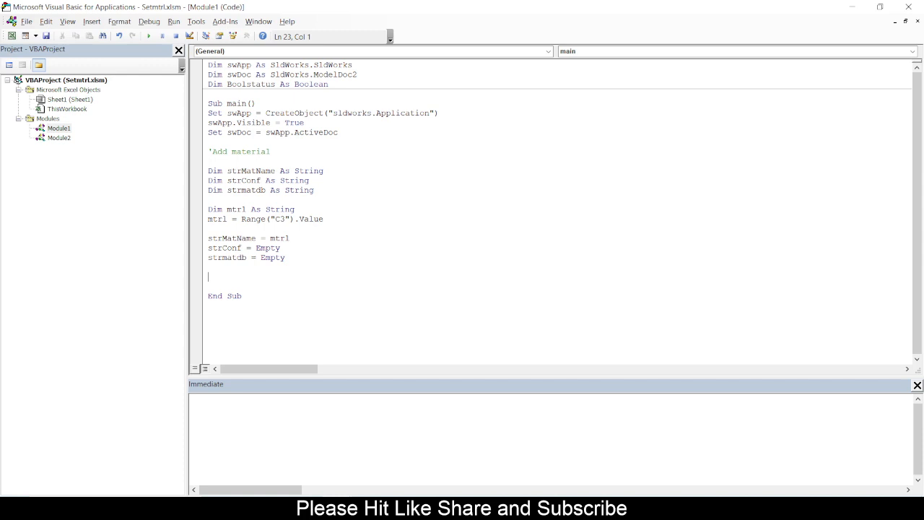
text(swDoc)
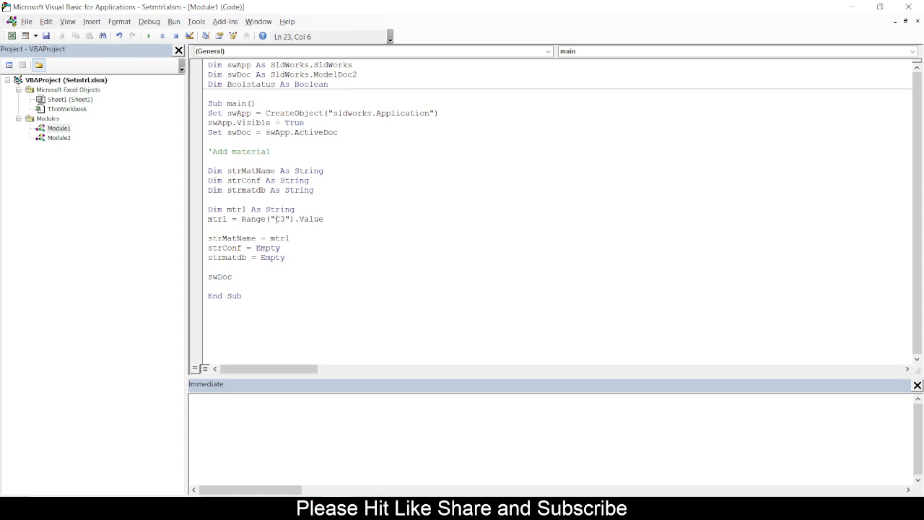
Make the swDoc line call .setMaterialPropropertyName2
click(232, 277)
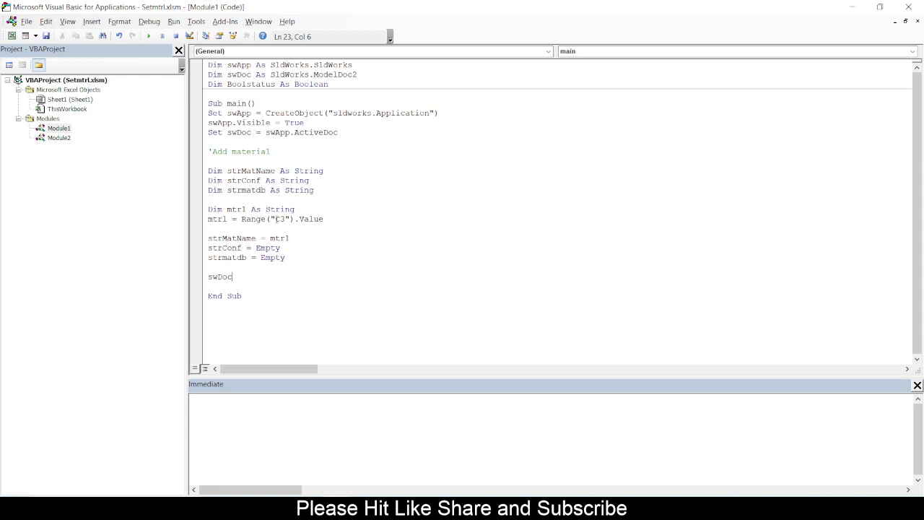
text(.)
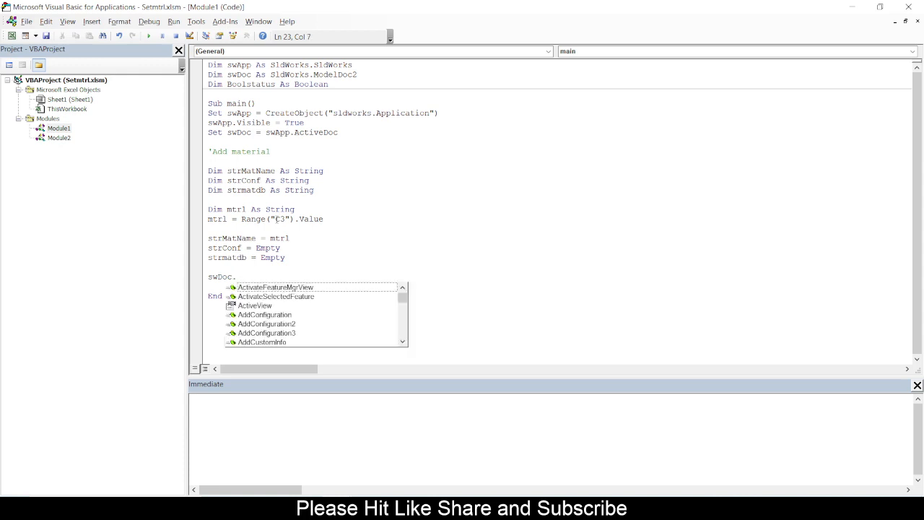
text(set)
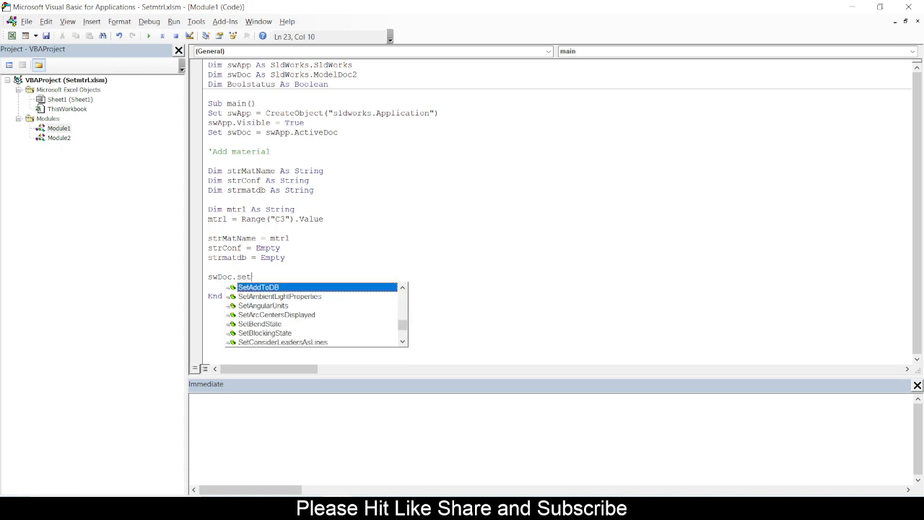
text(Material)
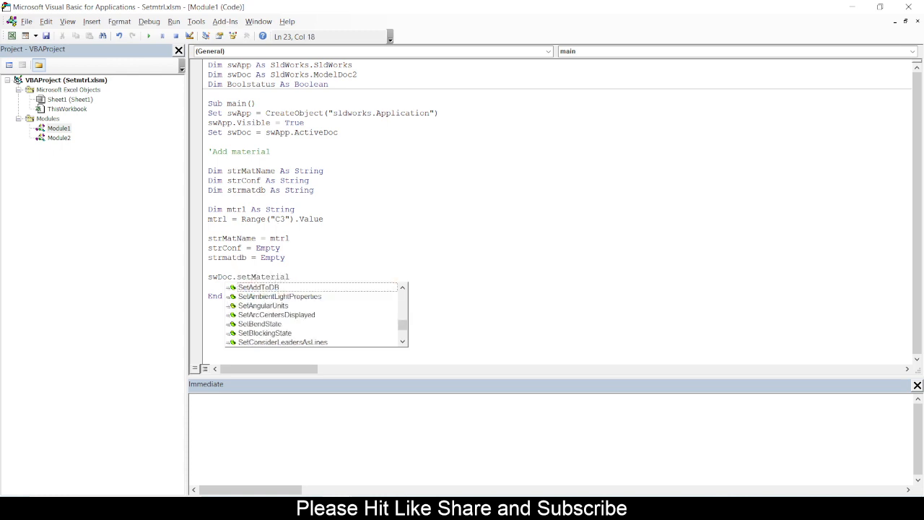
text(Proproperty)
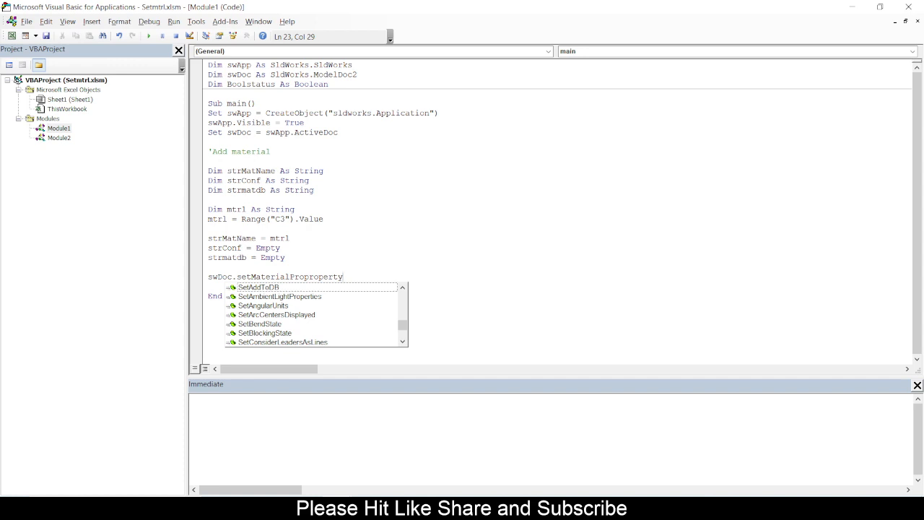
text(Name2)
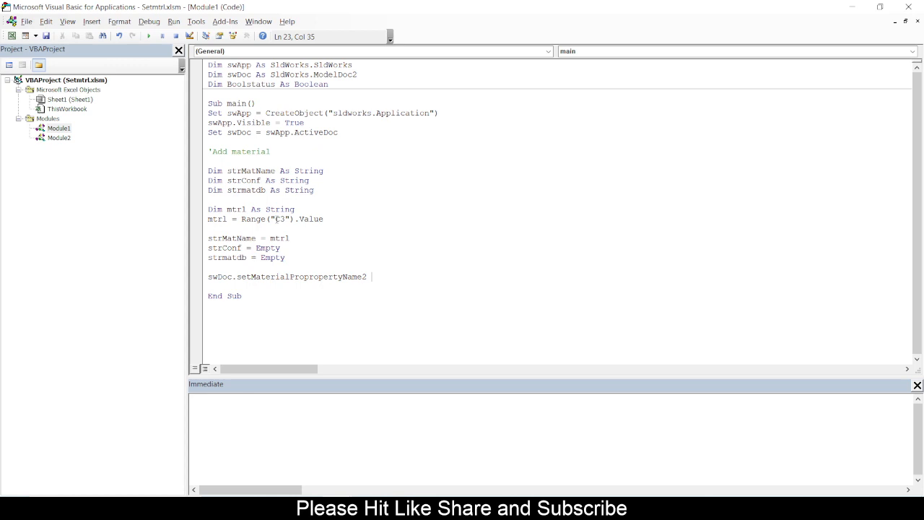
Pass strConf, strmatdb, strMatName as the method's arguments
text(s)
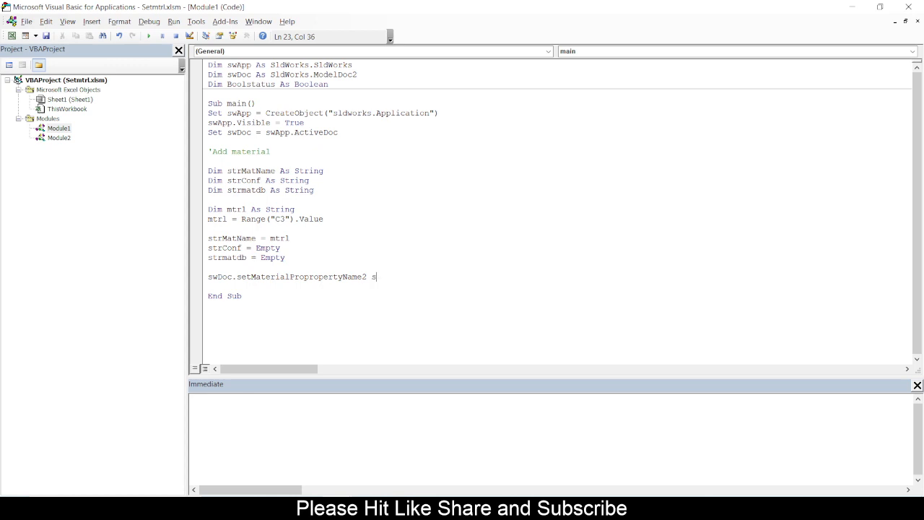
text(trCo)
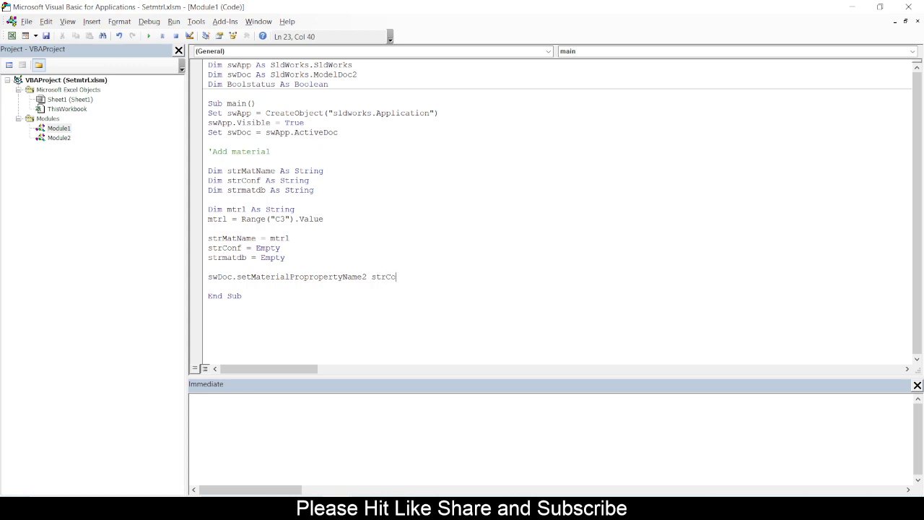
text(nf)
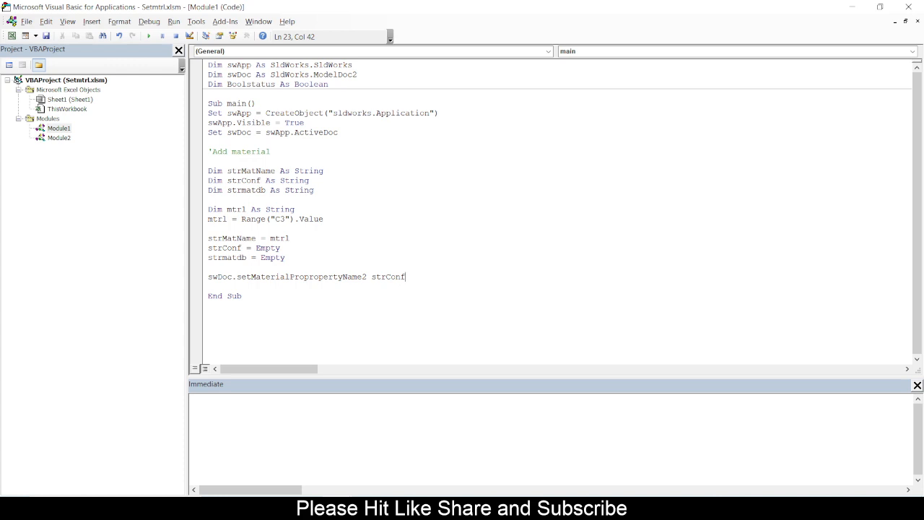
text(,strmat)
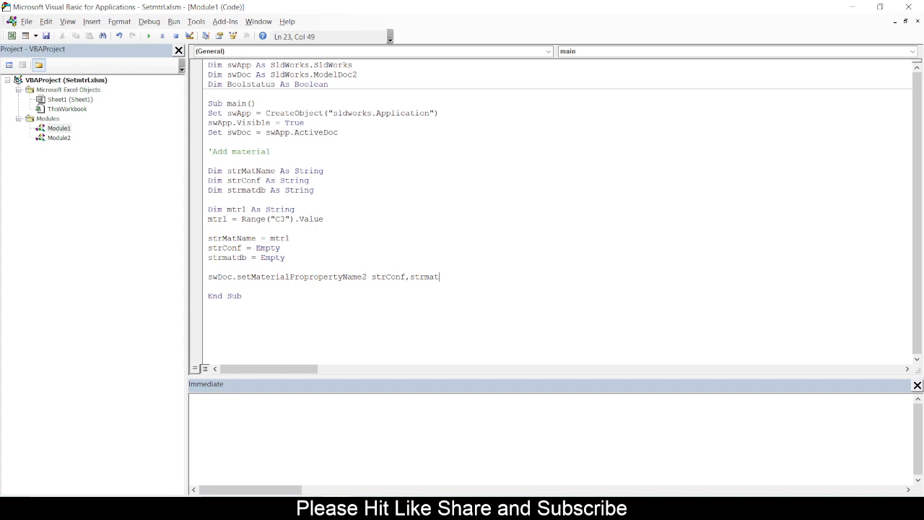
text(db,)
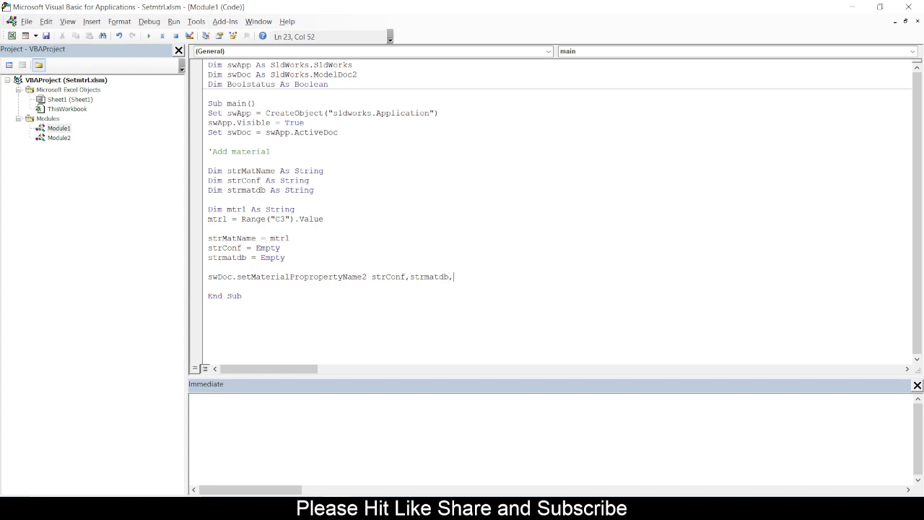
text(strMatNa)
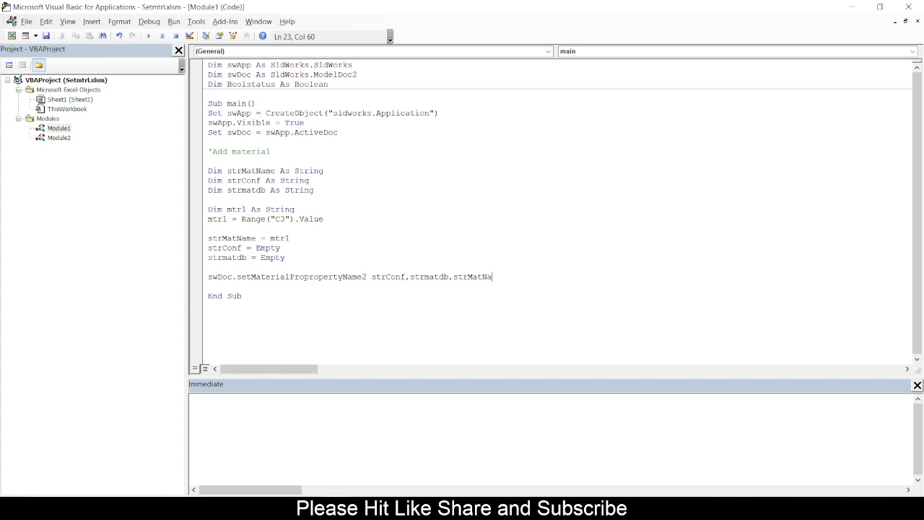
text(me)
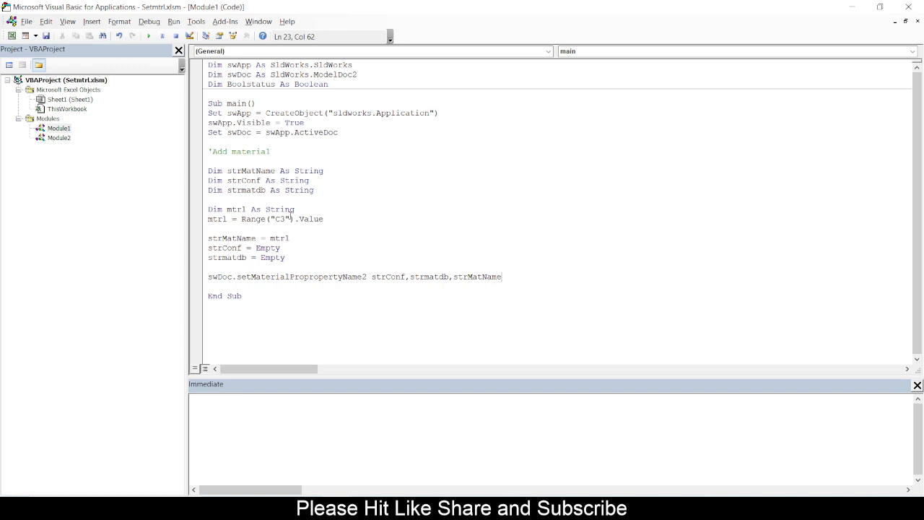
mouse_move(151, 37)
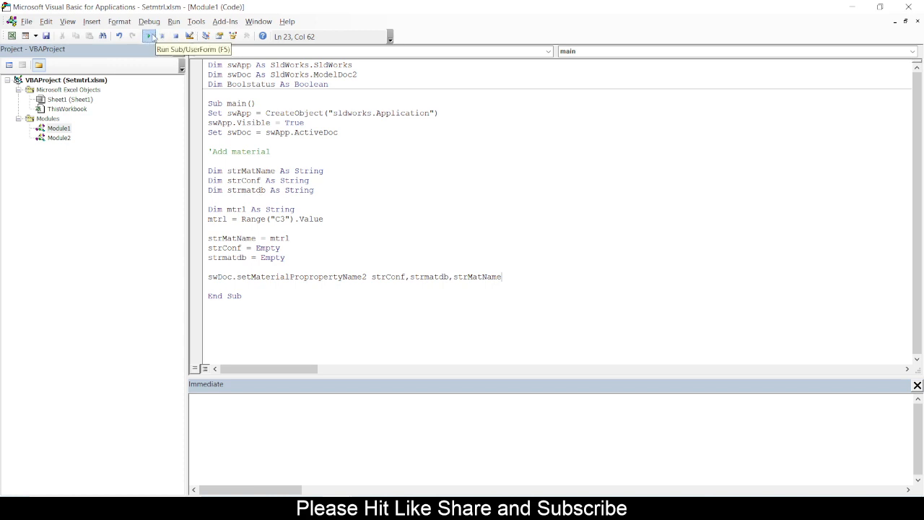
Run the macro and debug run-time error 438 at the swDoc line
click(150, 36)
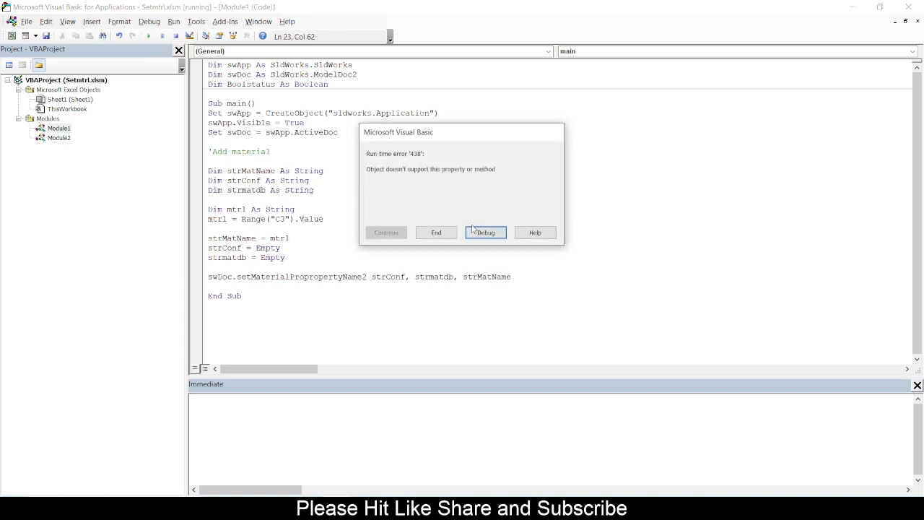
click(486, 231)
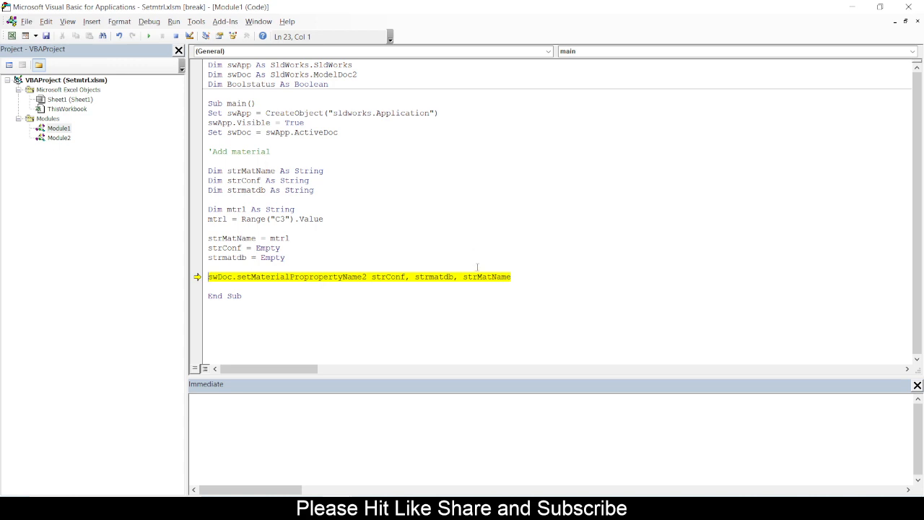
mouse_move(494, 278)
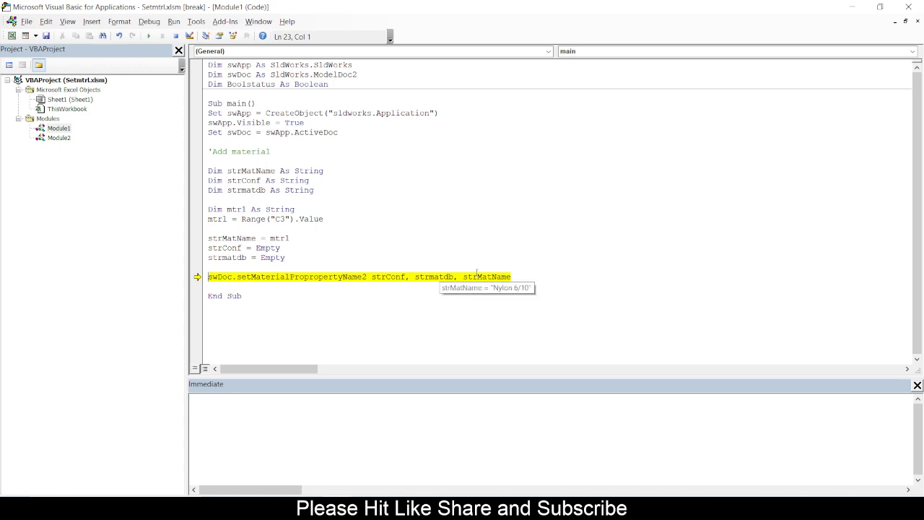
mouse_move(433, 277)
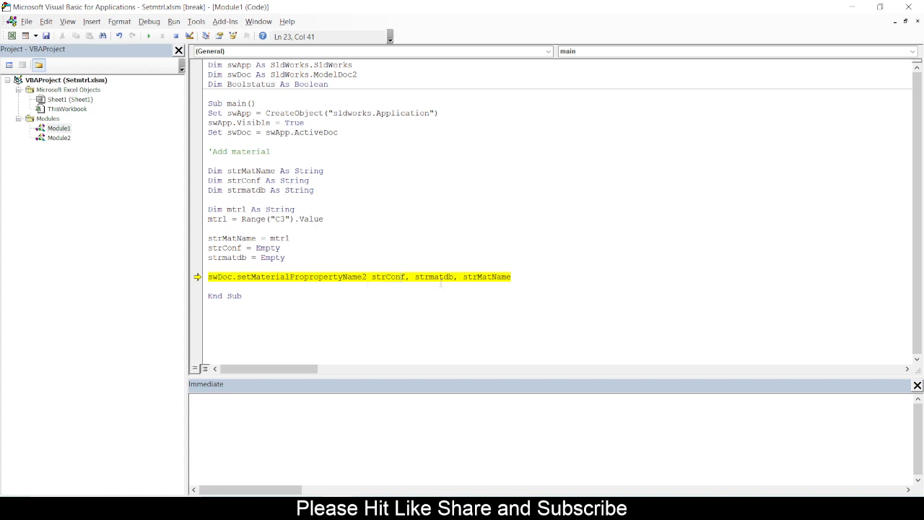
mouse_move(435, 278)
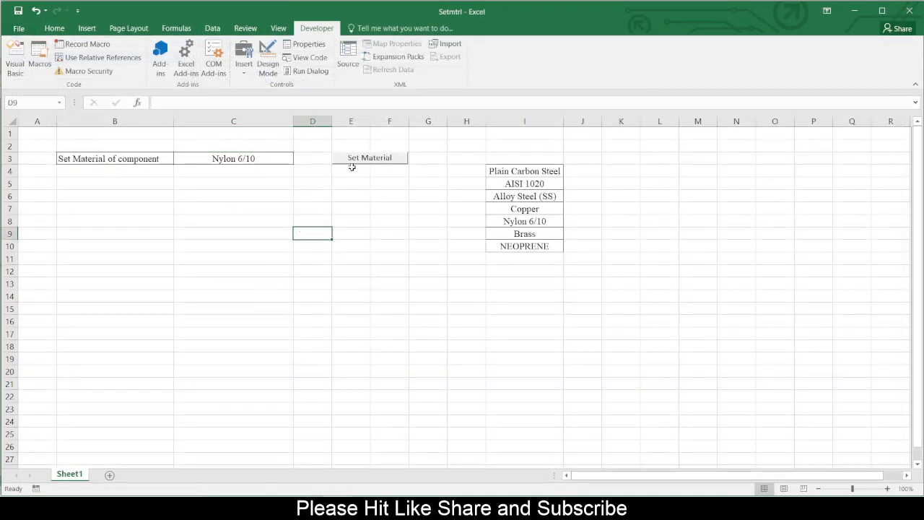
Trigger Set Material from the sheet, debug error 438 and place the cursor in the misspelled method name
click(370, 157)
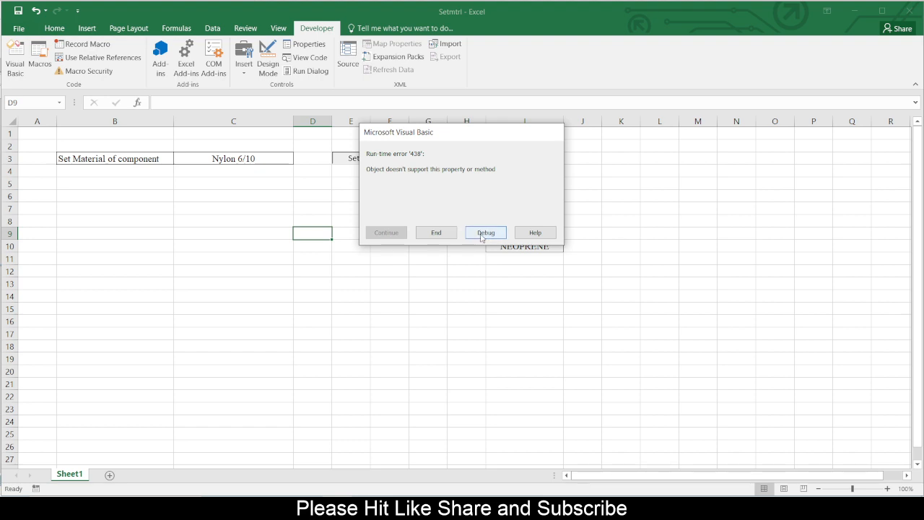
click(486, 232)
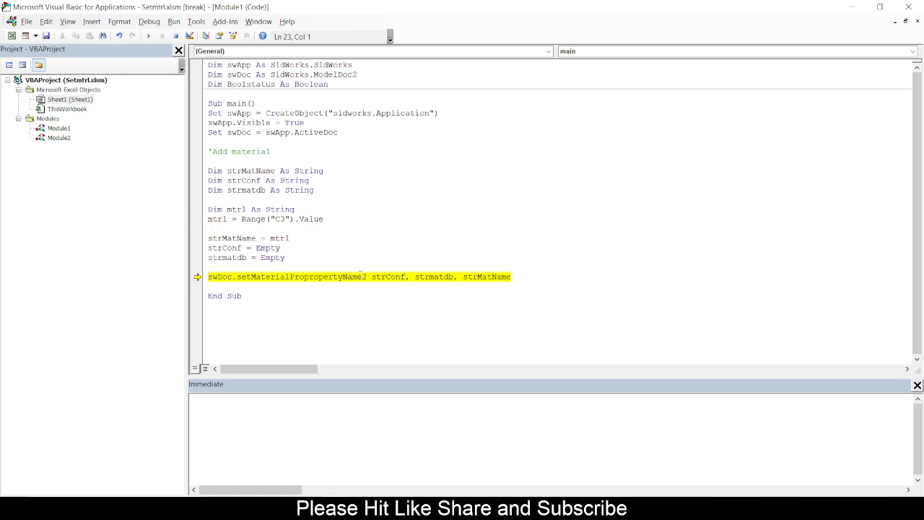
click(332, 277)
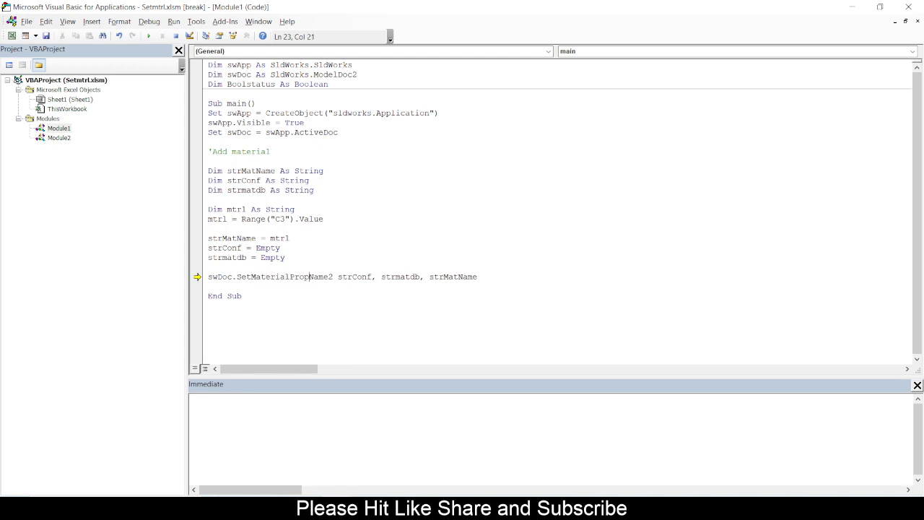
Correct the call to SetMaterialPropertyName2 and run the main macro
text(erty)
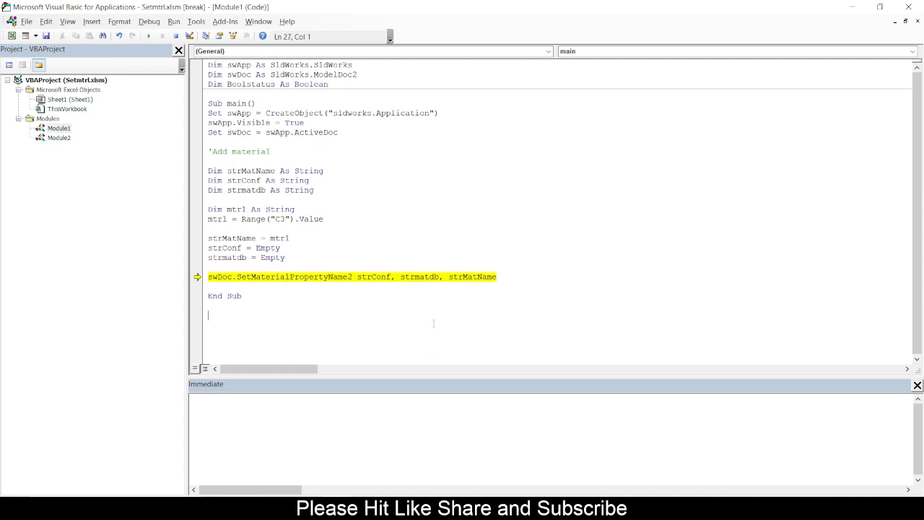
click(150, 36)
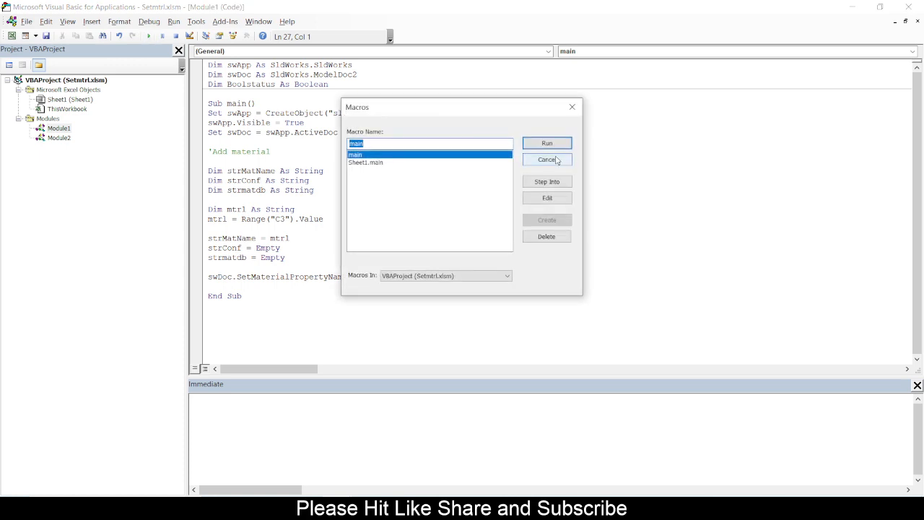
click(546, 158)
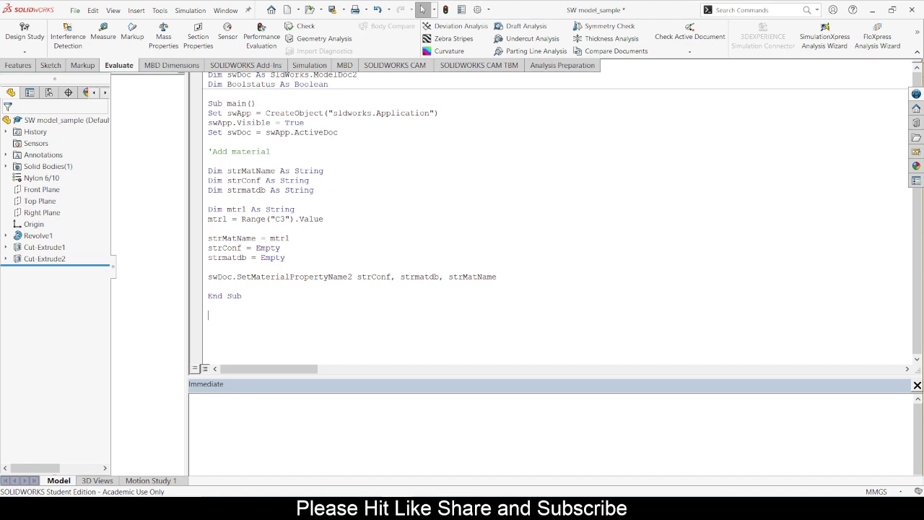
mouse_move(164, 248)
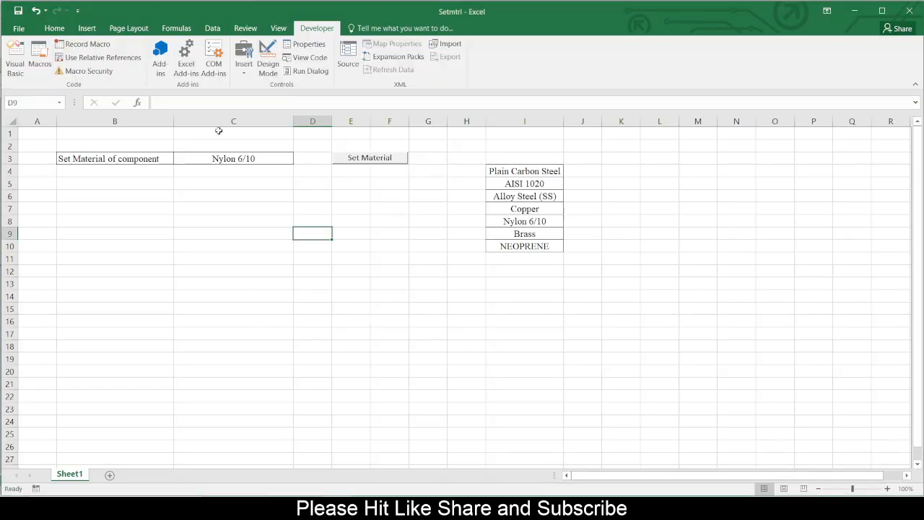
Verify in SOLIDWORKS that the part material is Nylon 6/10 and return to the Excel workbook
click(524, 170)
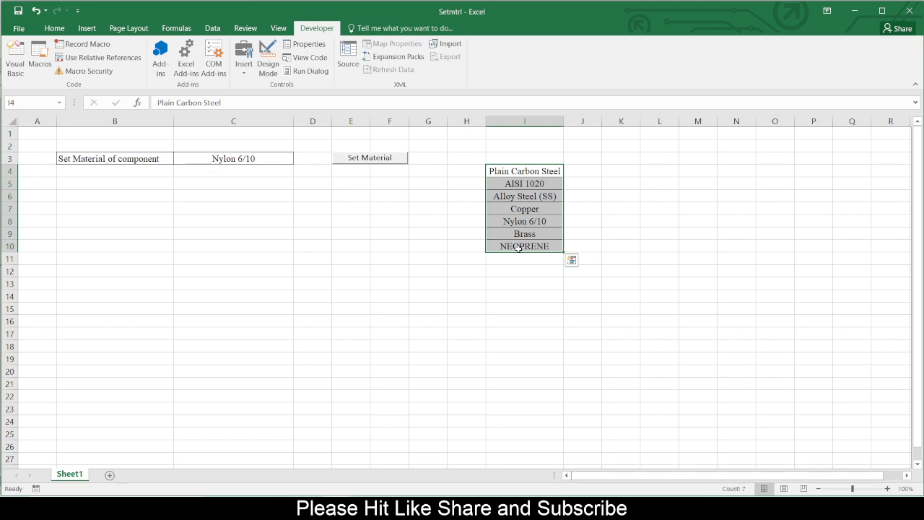
mouse_move(523, 295)
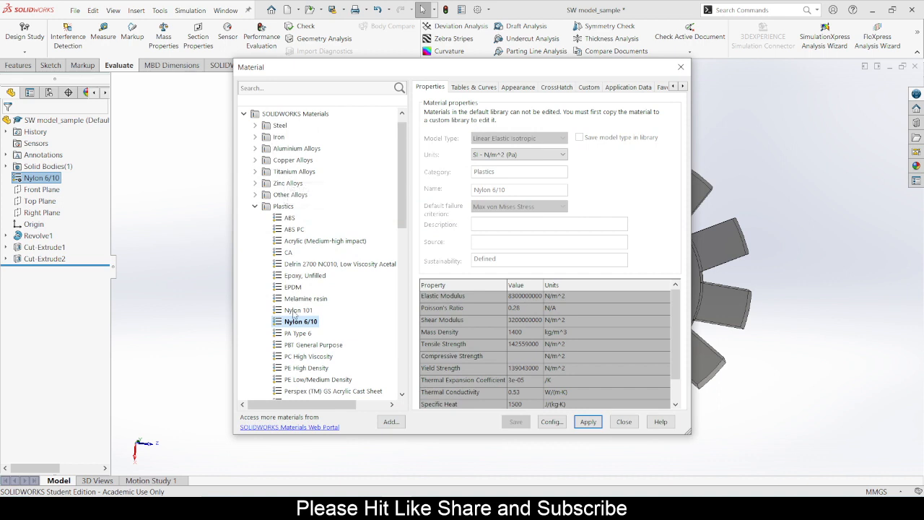
mouse_move(298, 309)
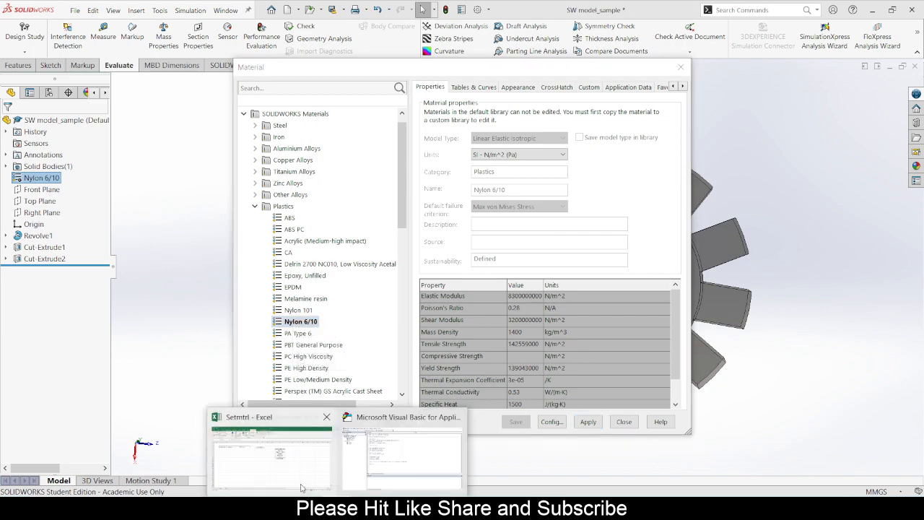
click(272, 455)
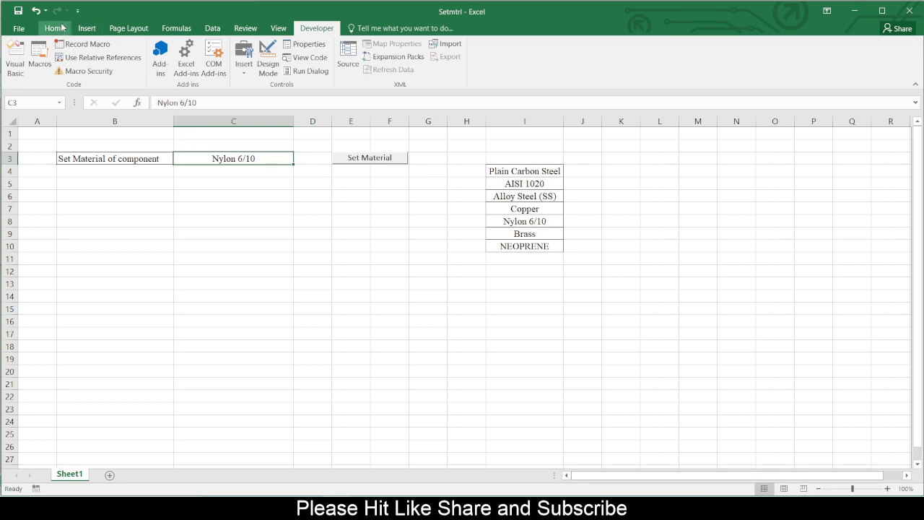
Restrict C3 with list validation sourced from =$I$4:$I$10 so it offers the seven materials
click(53, 29)
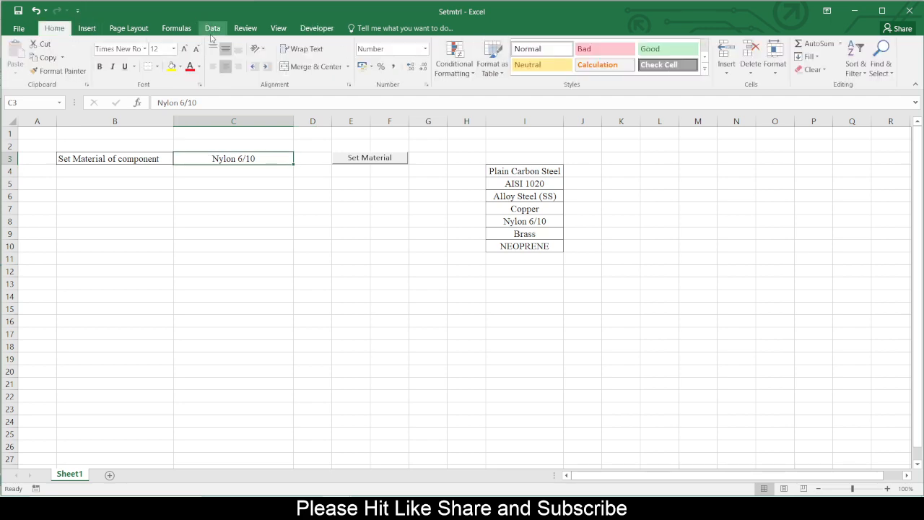
click(213, 29)
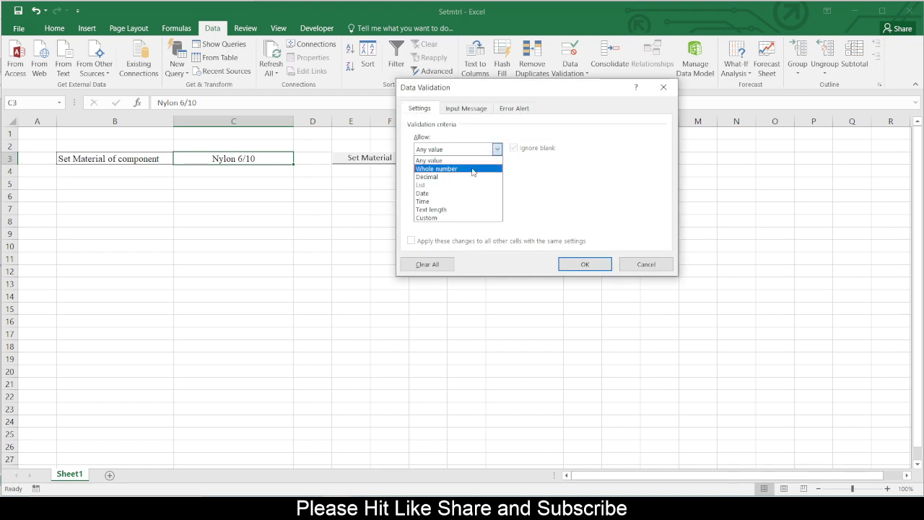
click(422, 185)
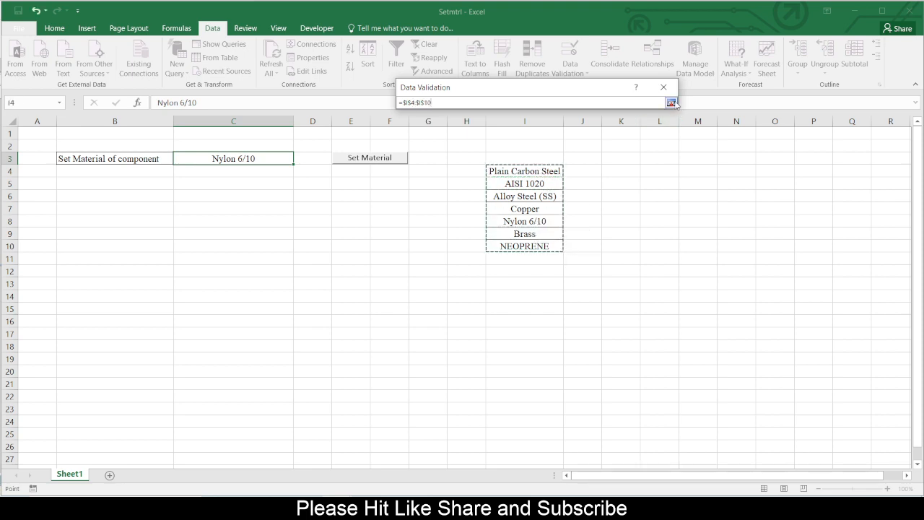
click(670, 101)
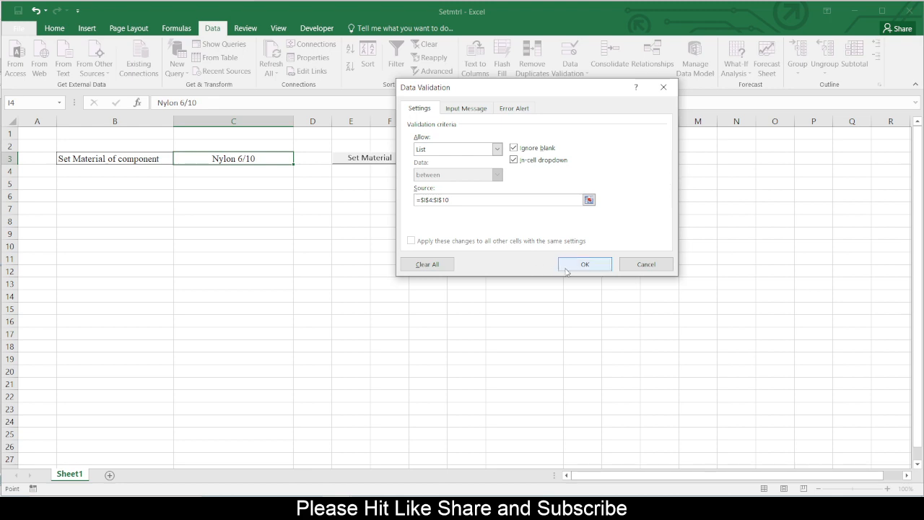
click(585, 263)
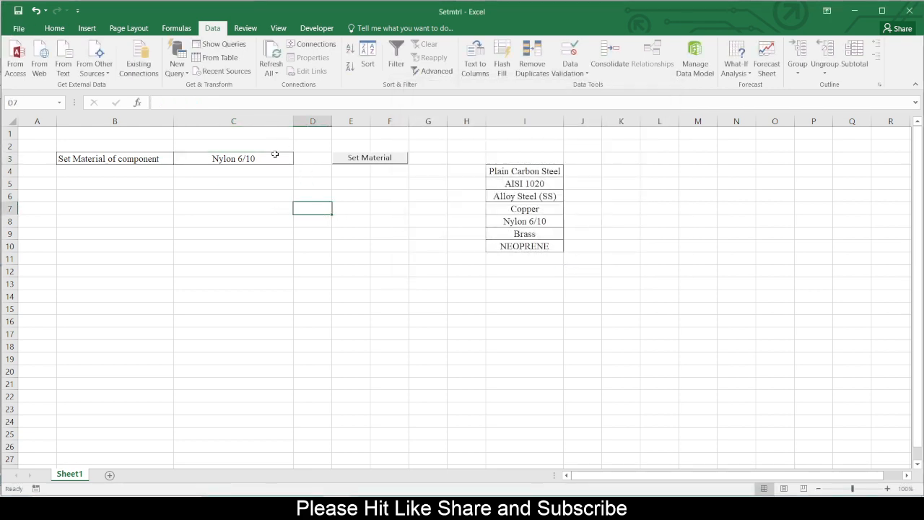
click(298, 158)
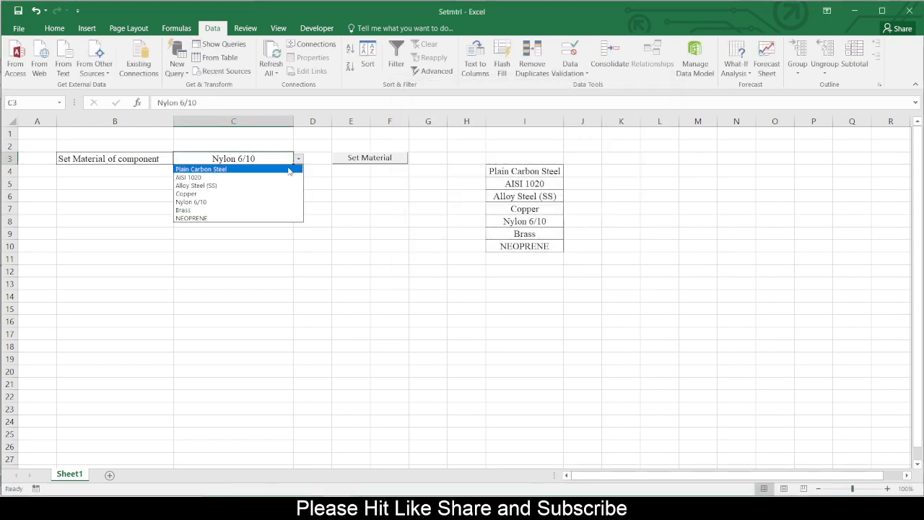
Choose Plain Carbon Steel in C3, apply it with Set Material and confirm in SOLIDWORKS
click(201, 168)
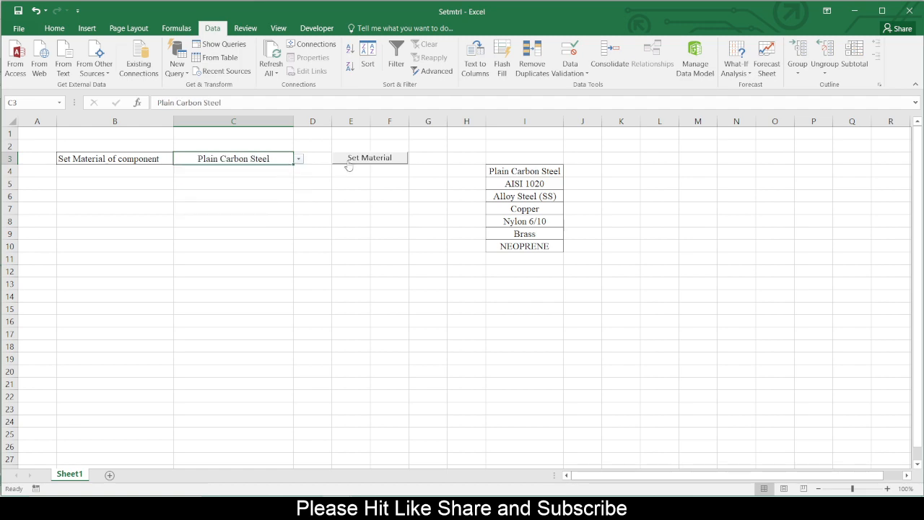
mouse_move(364, 448)
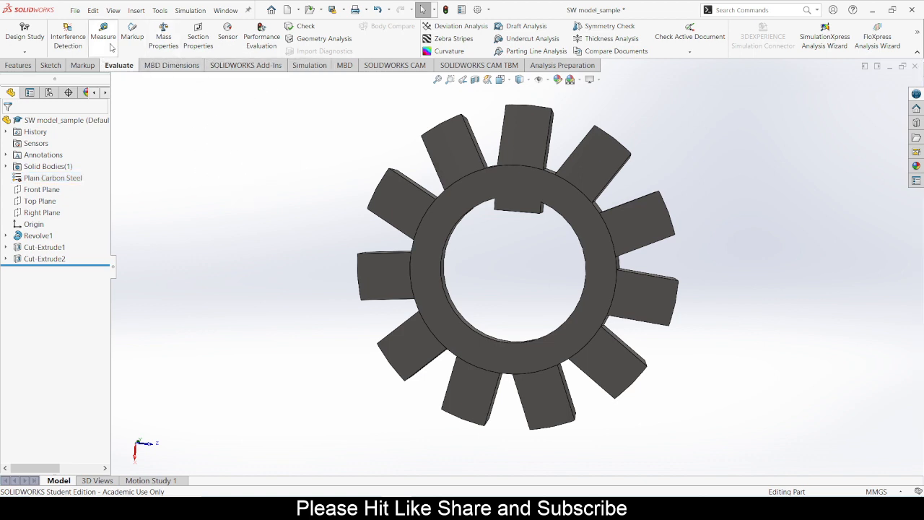
click(163, 36)
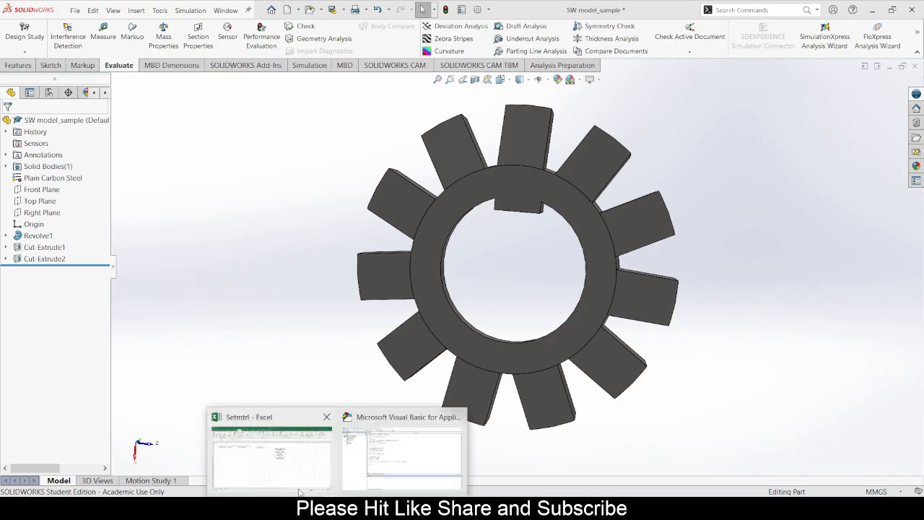
click(272, 455)
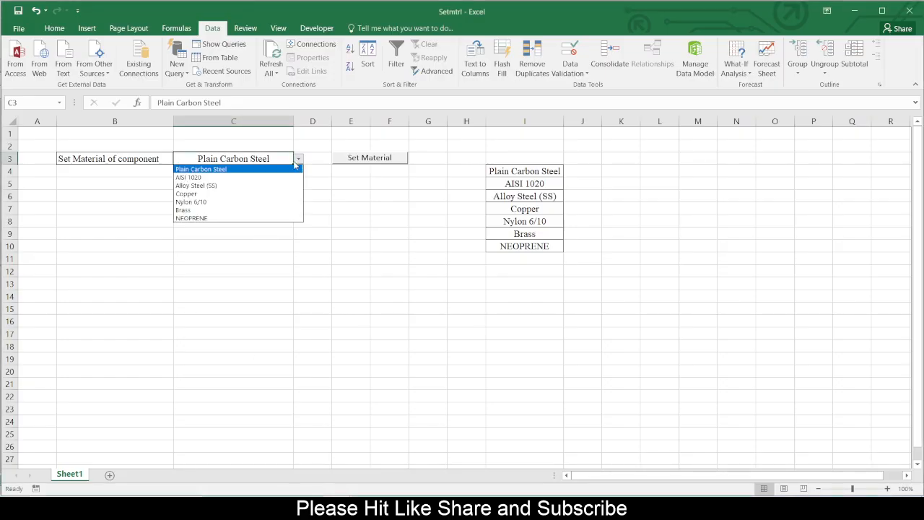
Choose Brass in C3, apply it with Set Material and check the part's Mass Properties
click(182, 209)
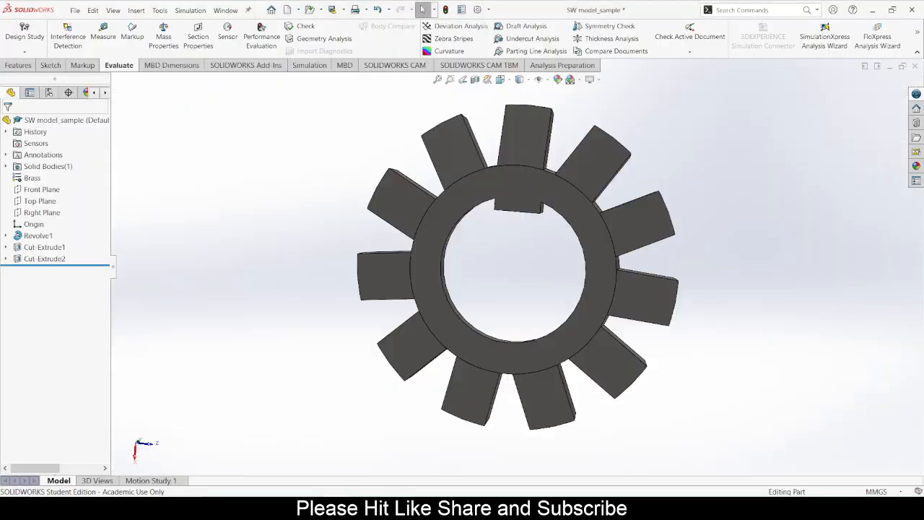
click(32, 178)
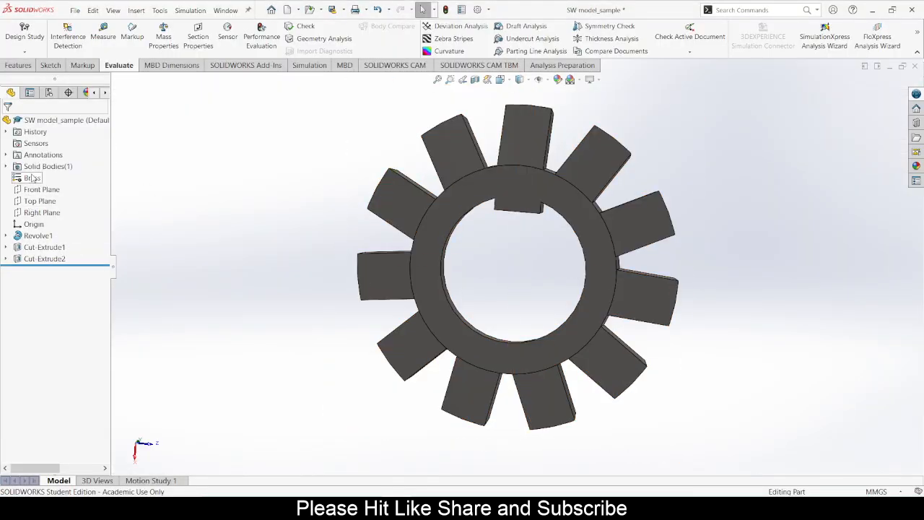
click(163, 37)
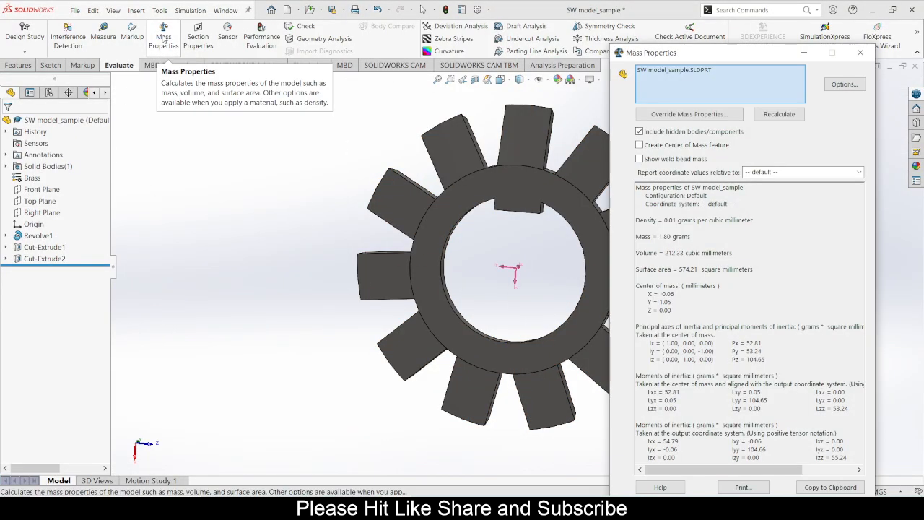
mouse_move(323, 37)
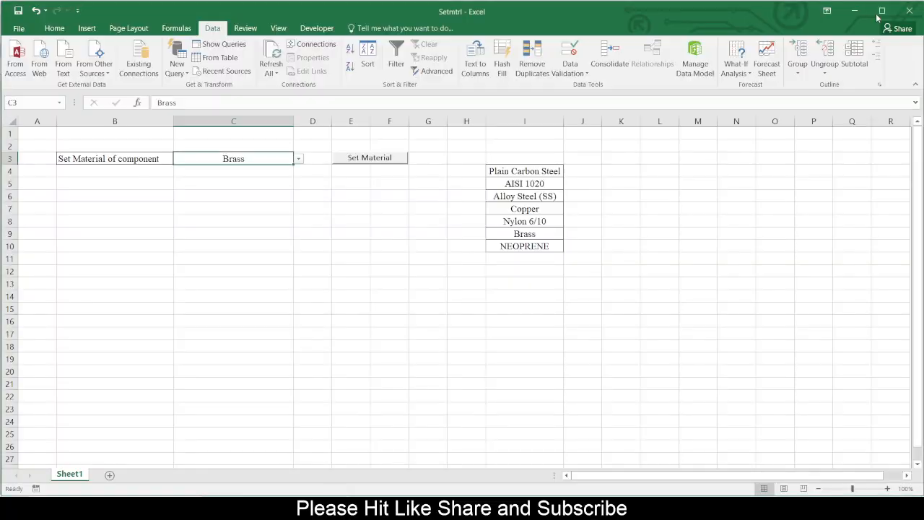
mouse_move(614, 195)
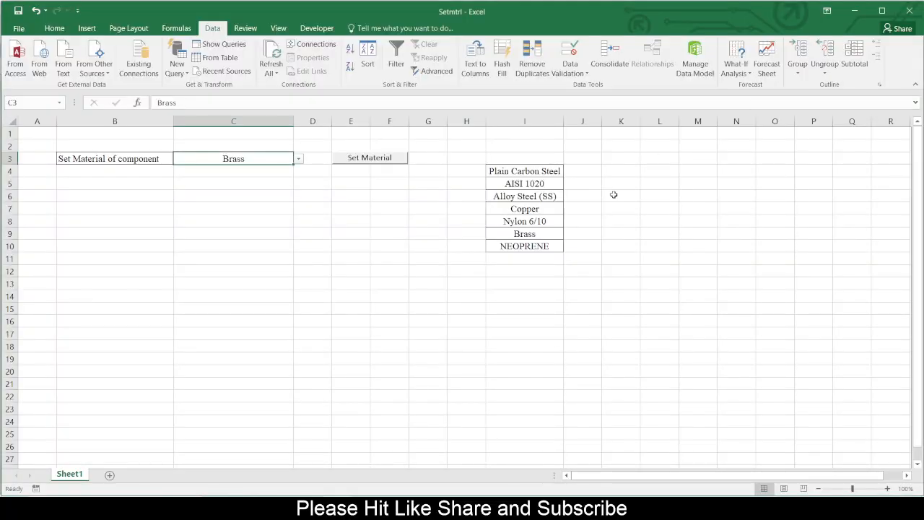